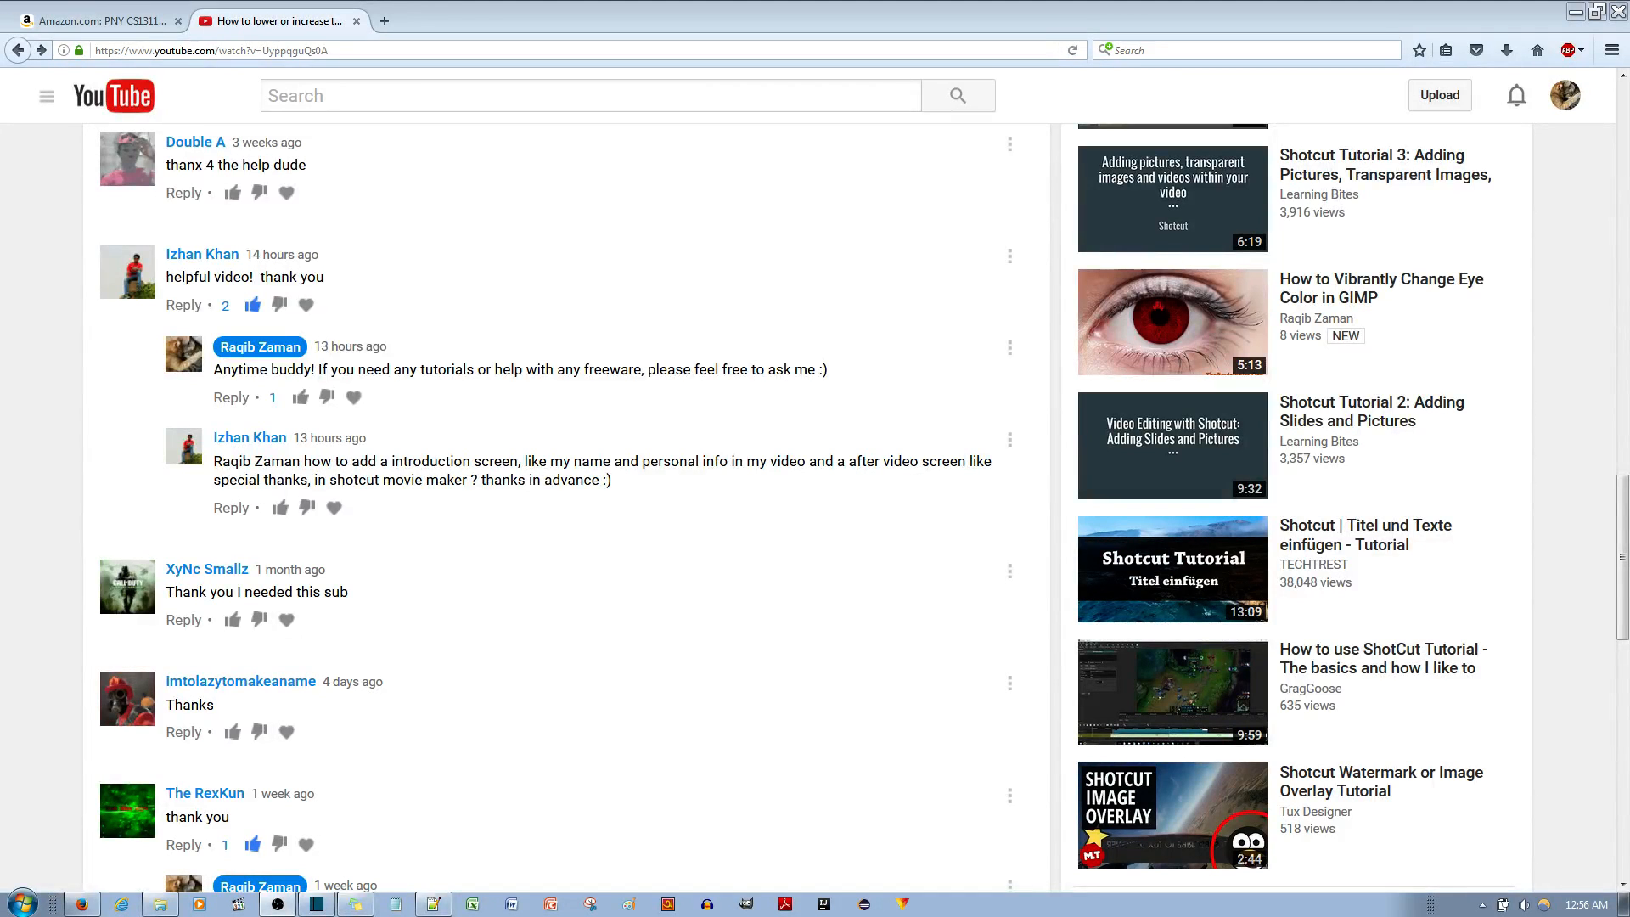
mouse_move(957, 384)
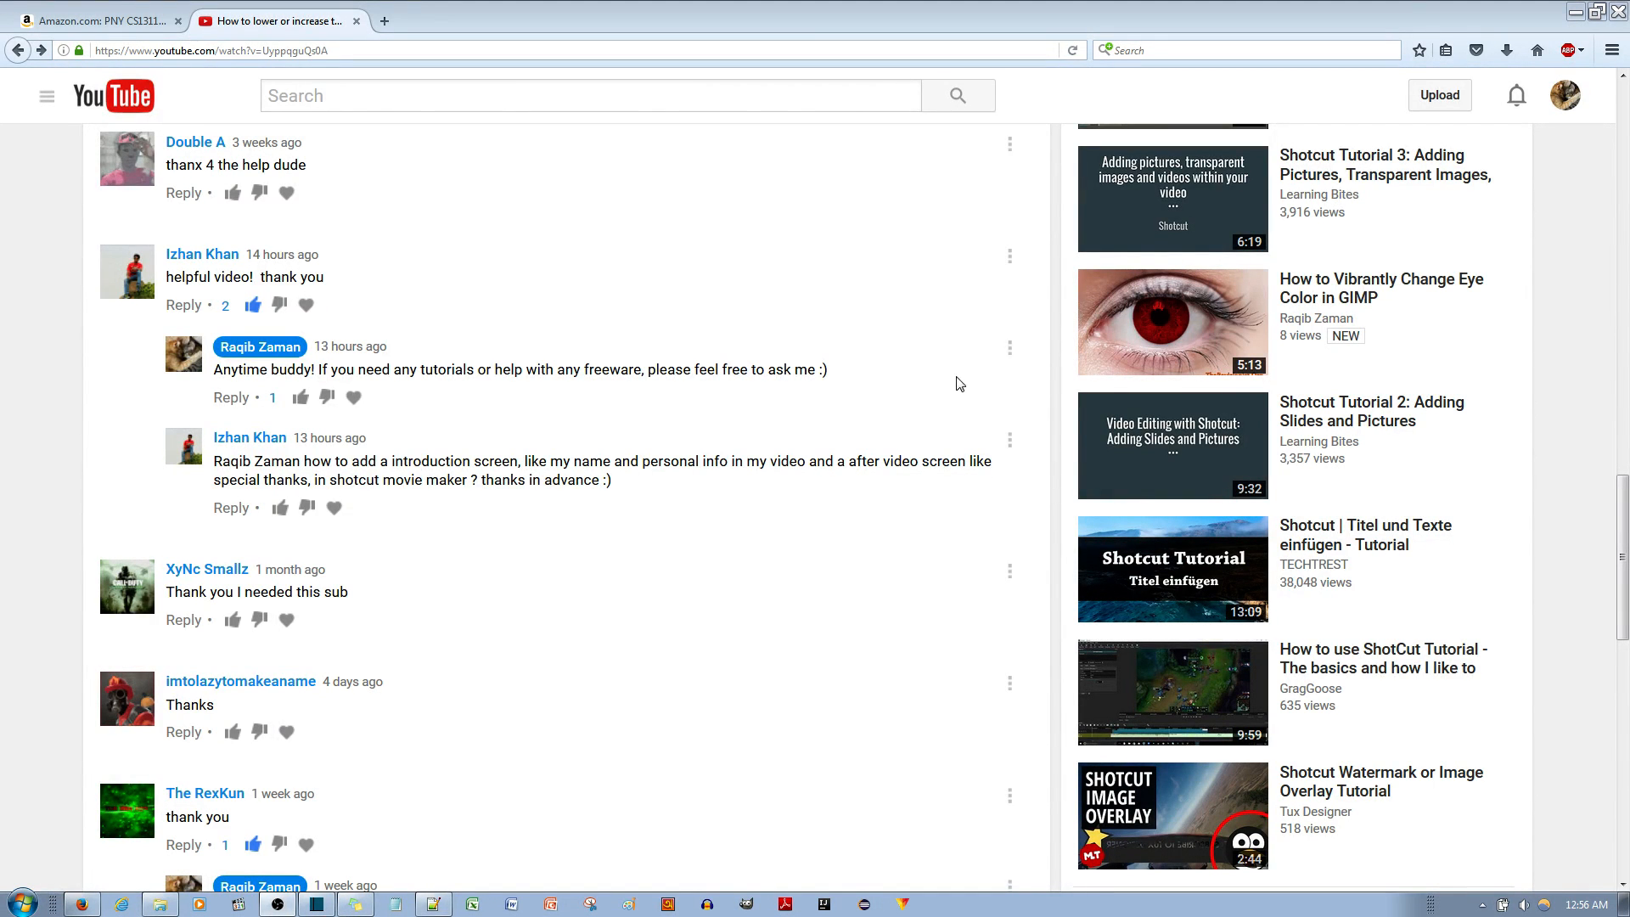
mouse_move(462, 473)
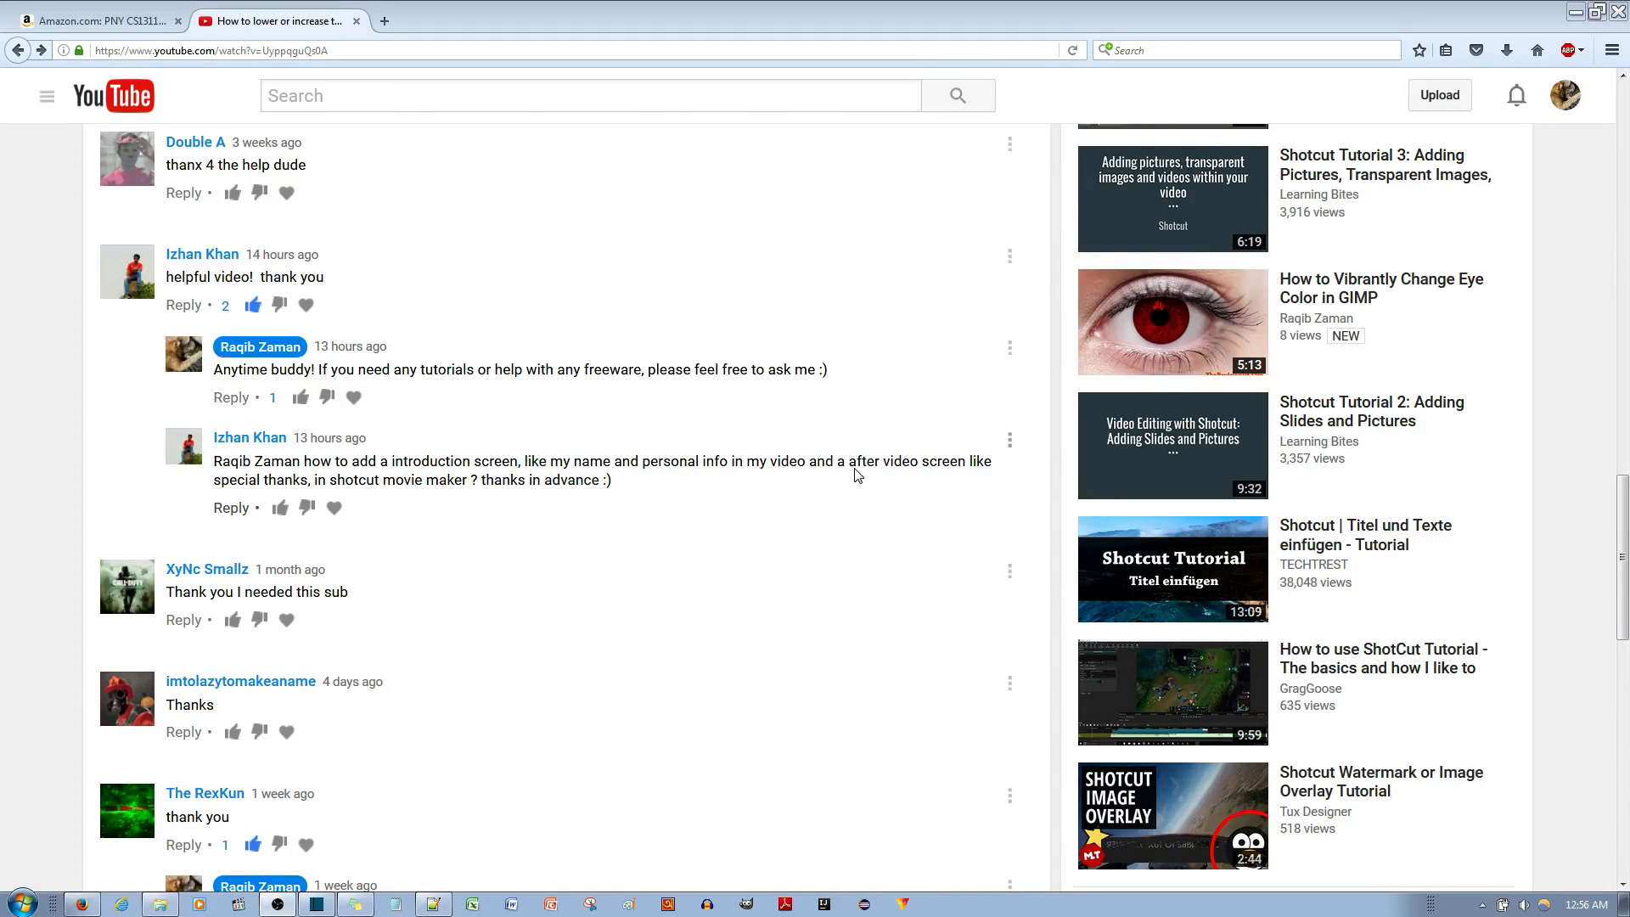
mouse_move(993, 475)
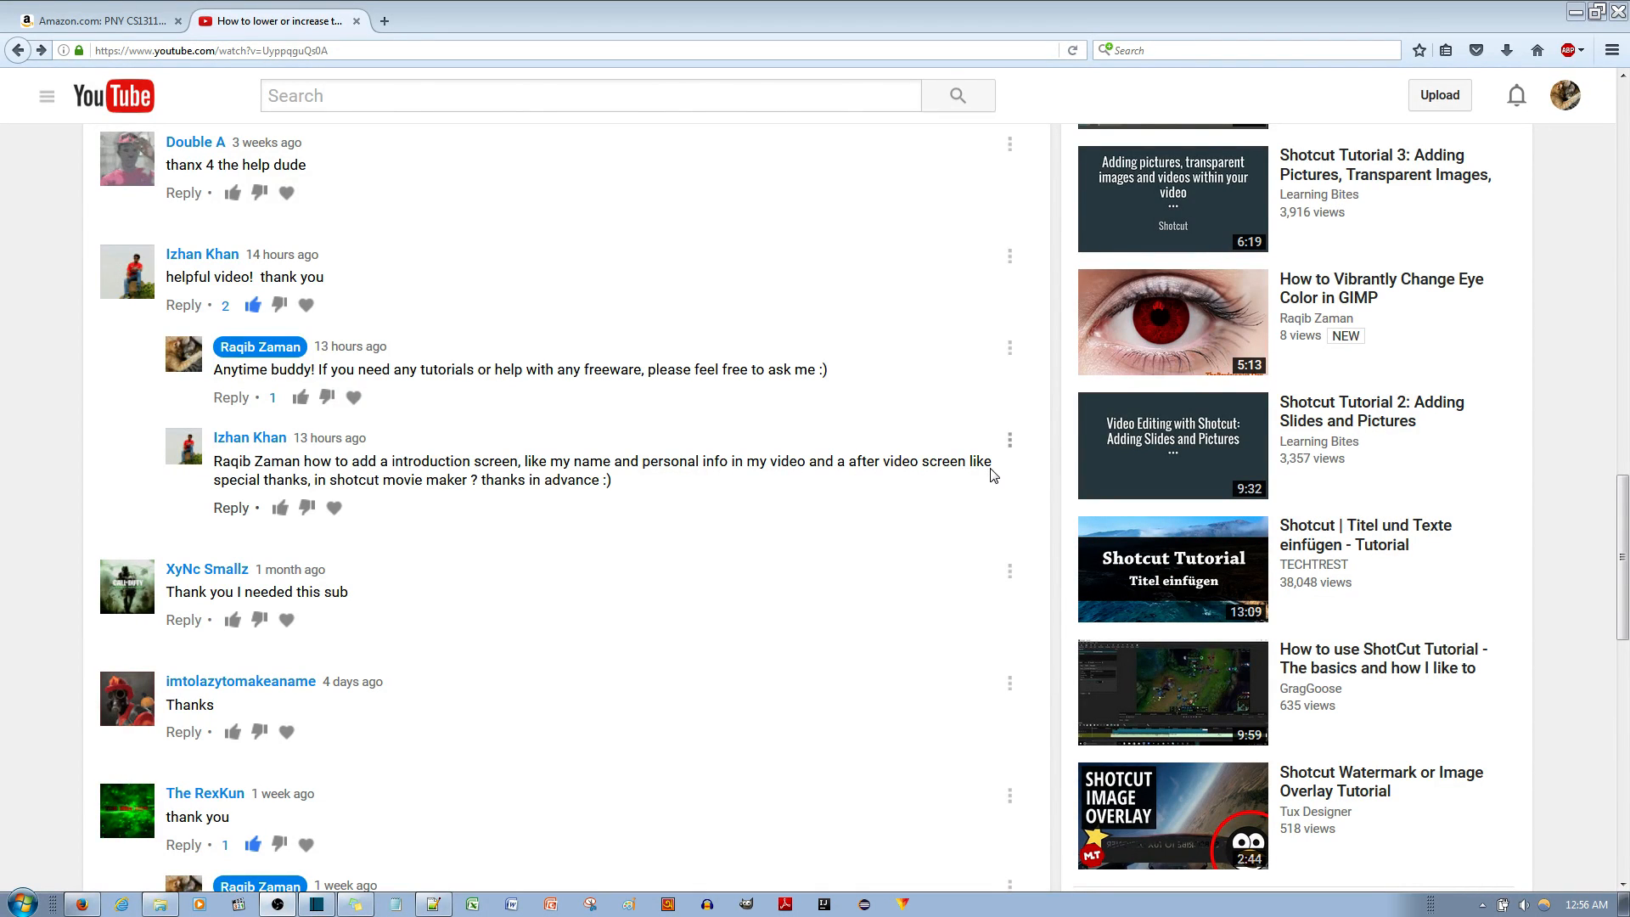
mouse_move(1190, 196)
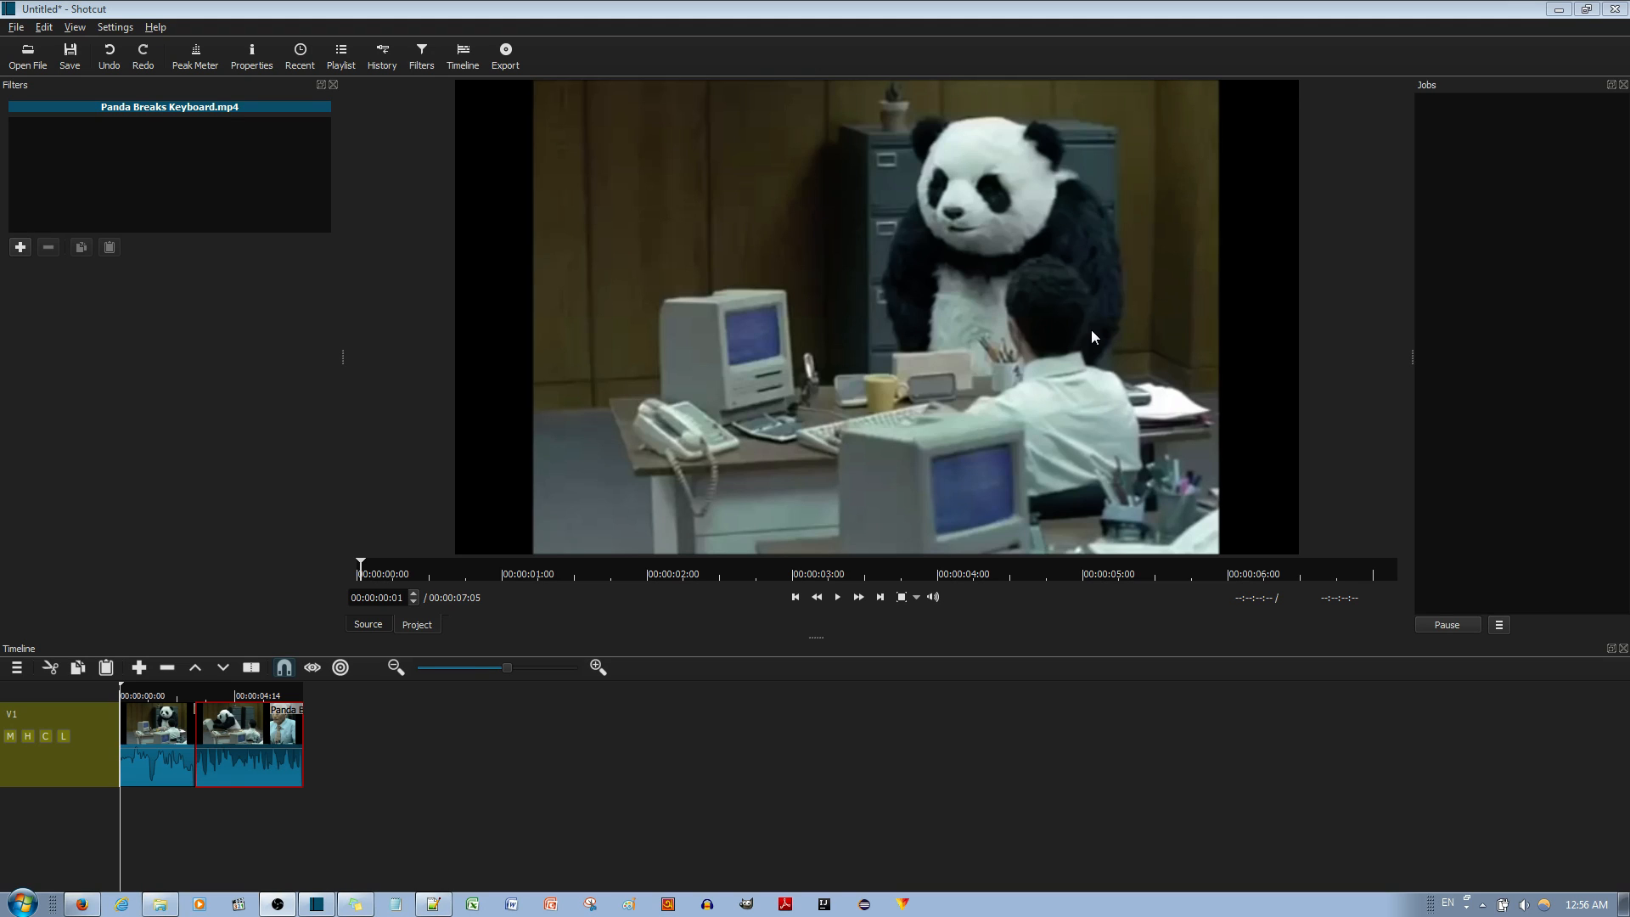
mouse_move(664, 571)
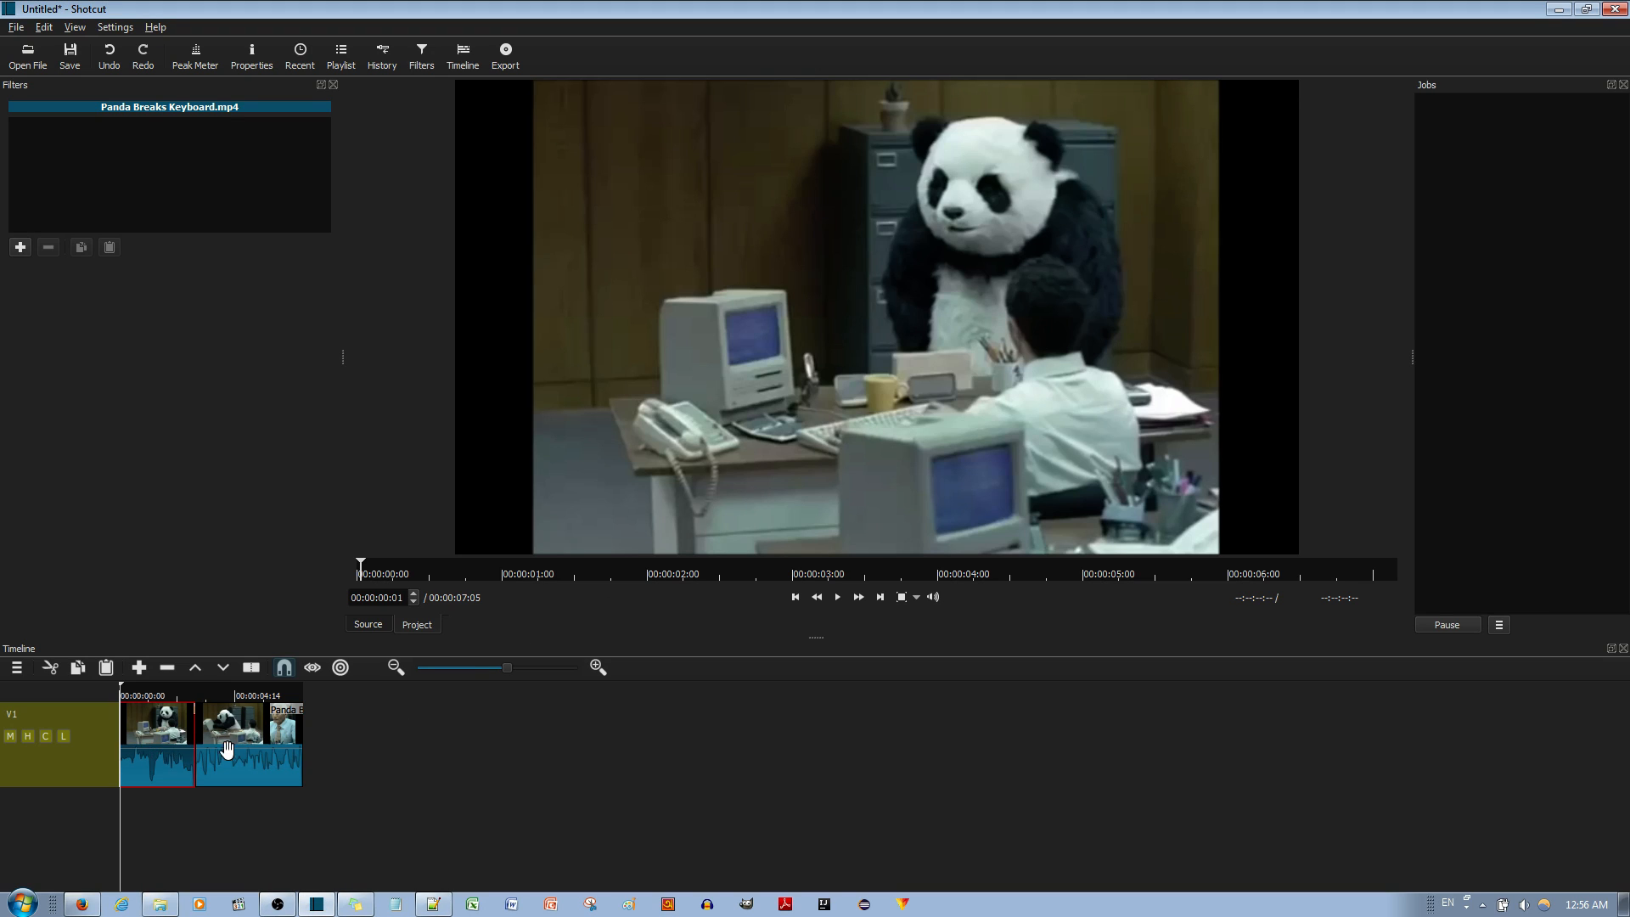
Select the second panda clip and move the playhead to 00:00:03:26.
left_click(231, 744)
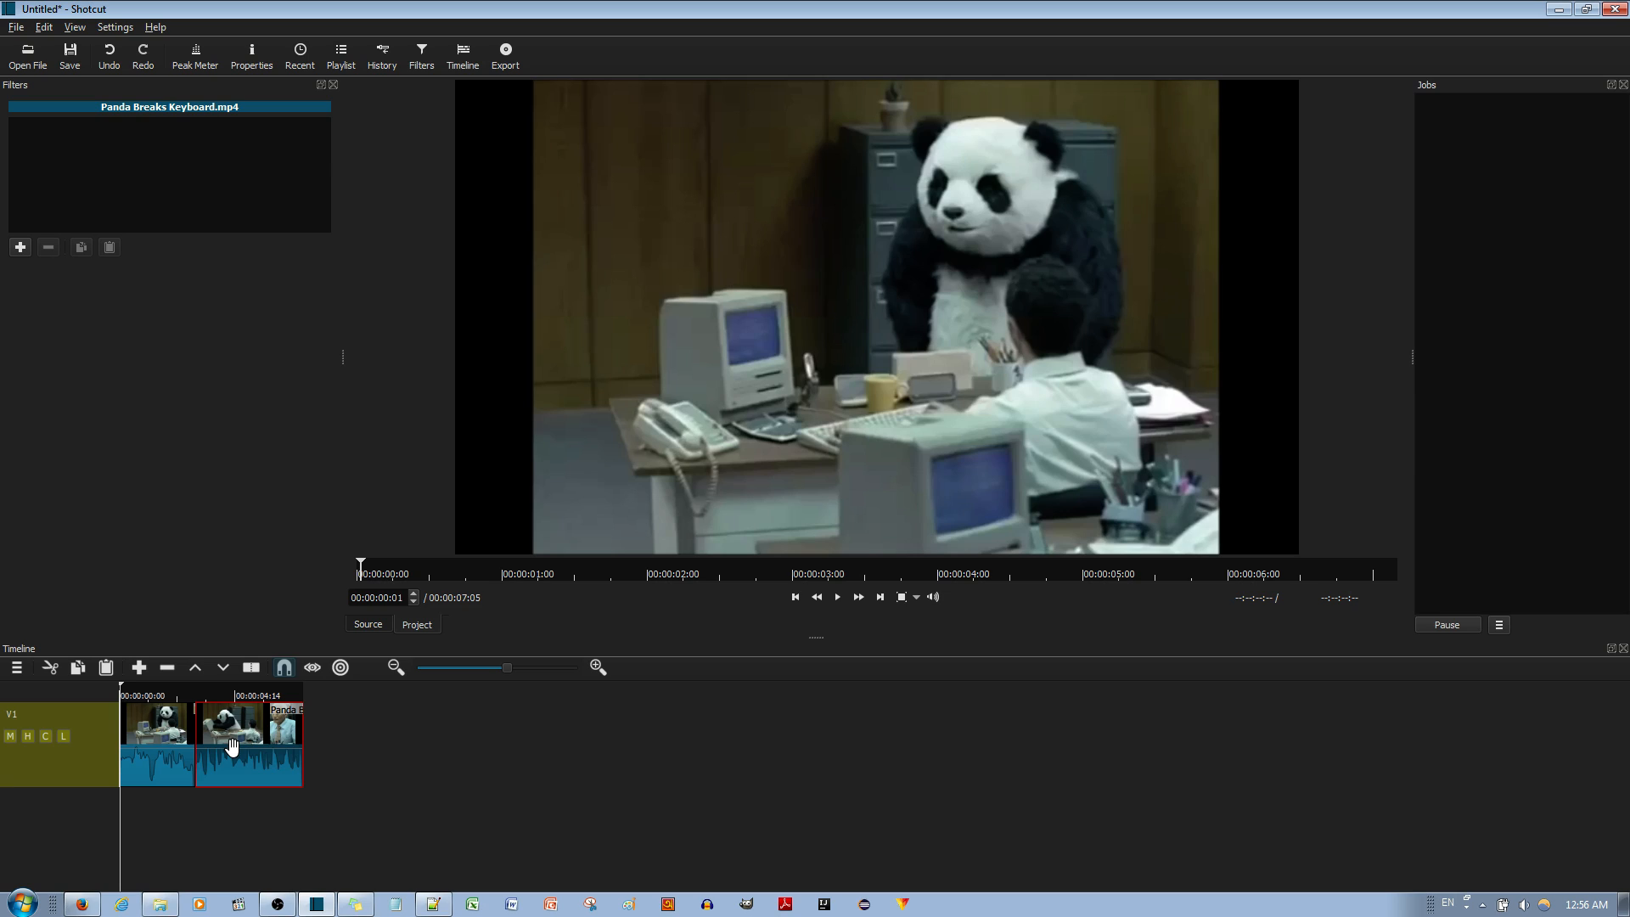
mouse_move(842, 126)
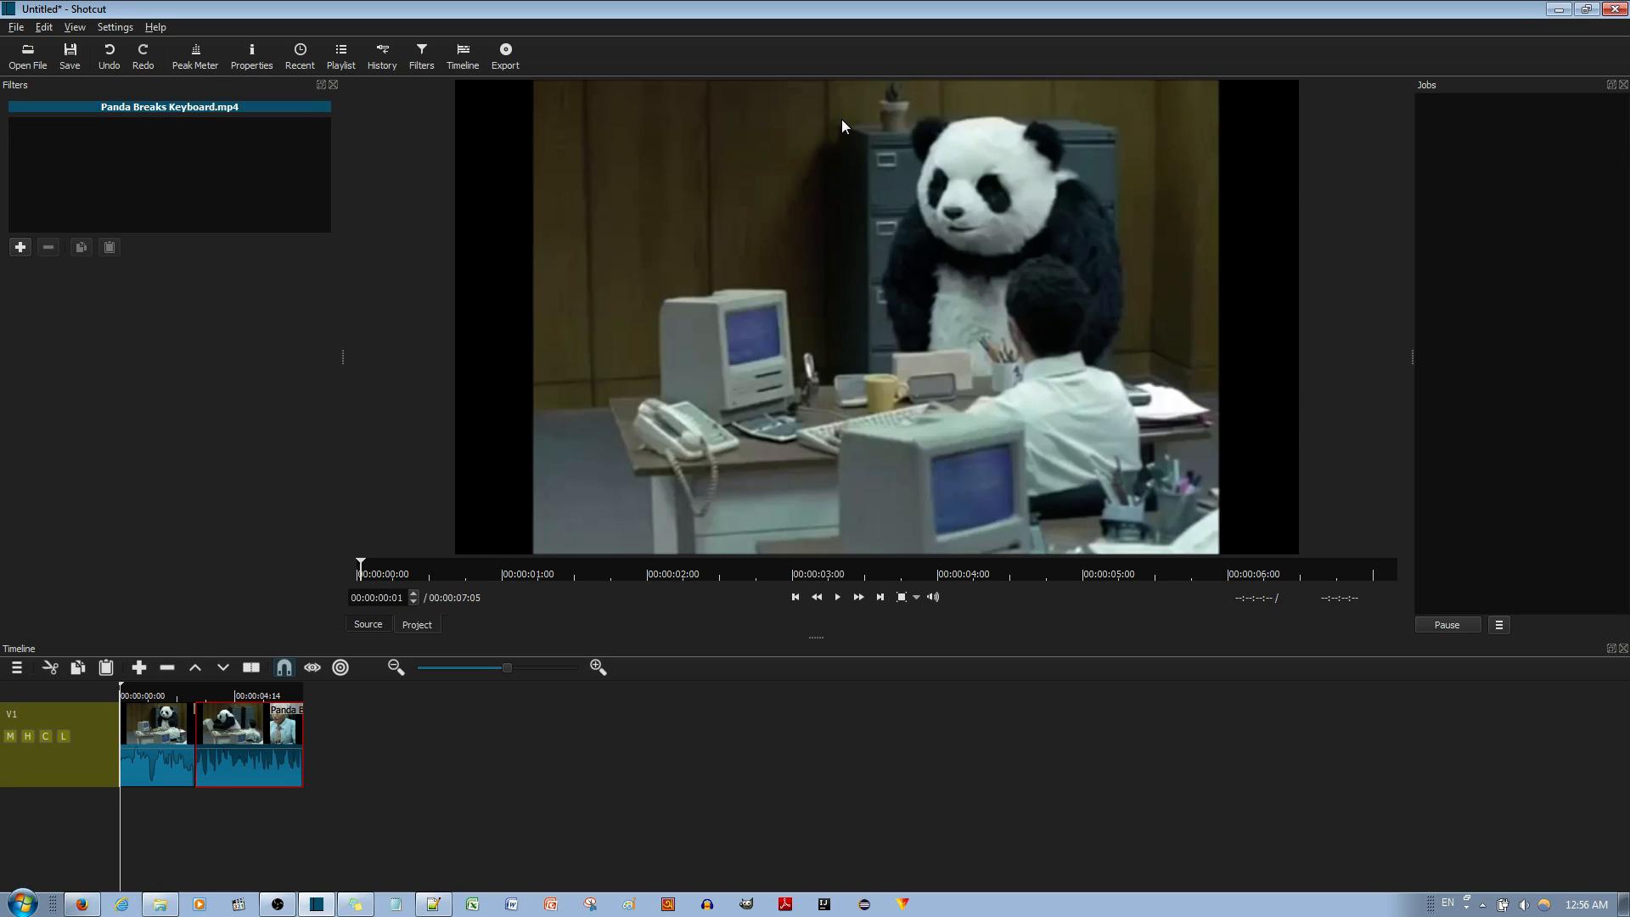
mouse_move(835, 447)
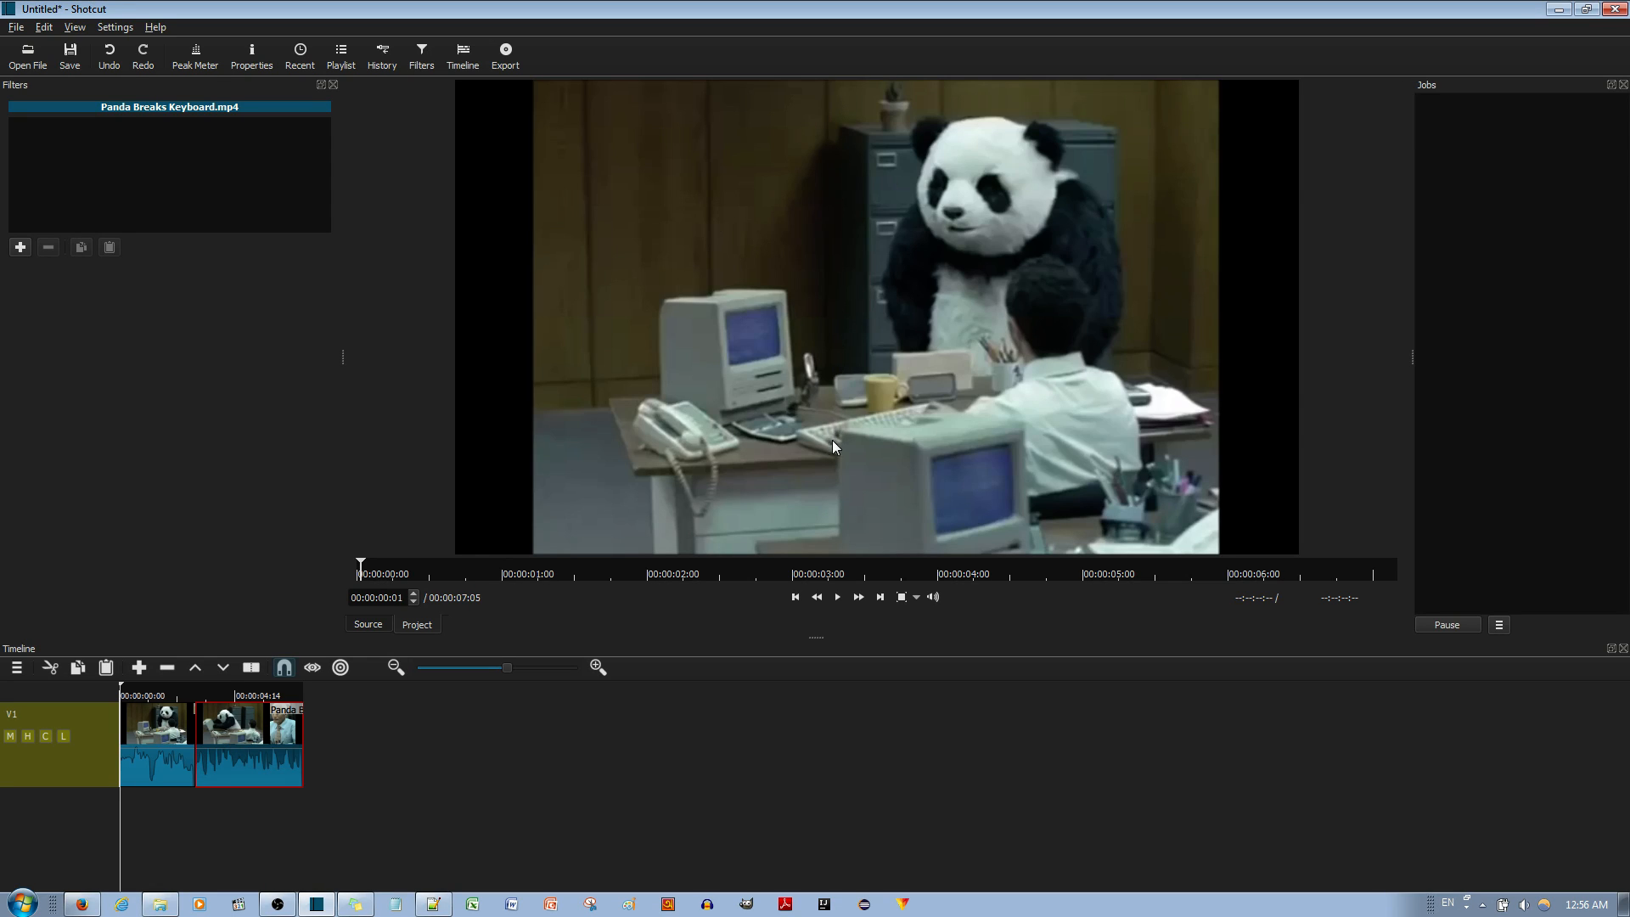
mouse_move(842, 501)
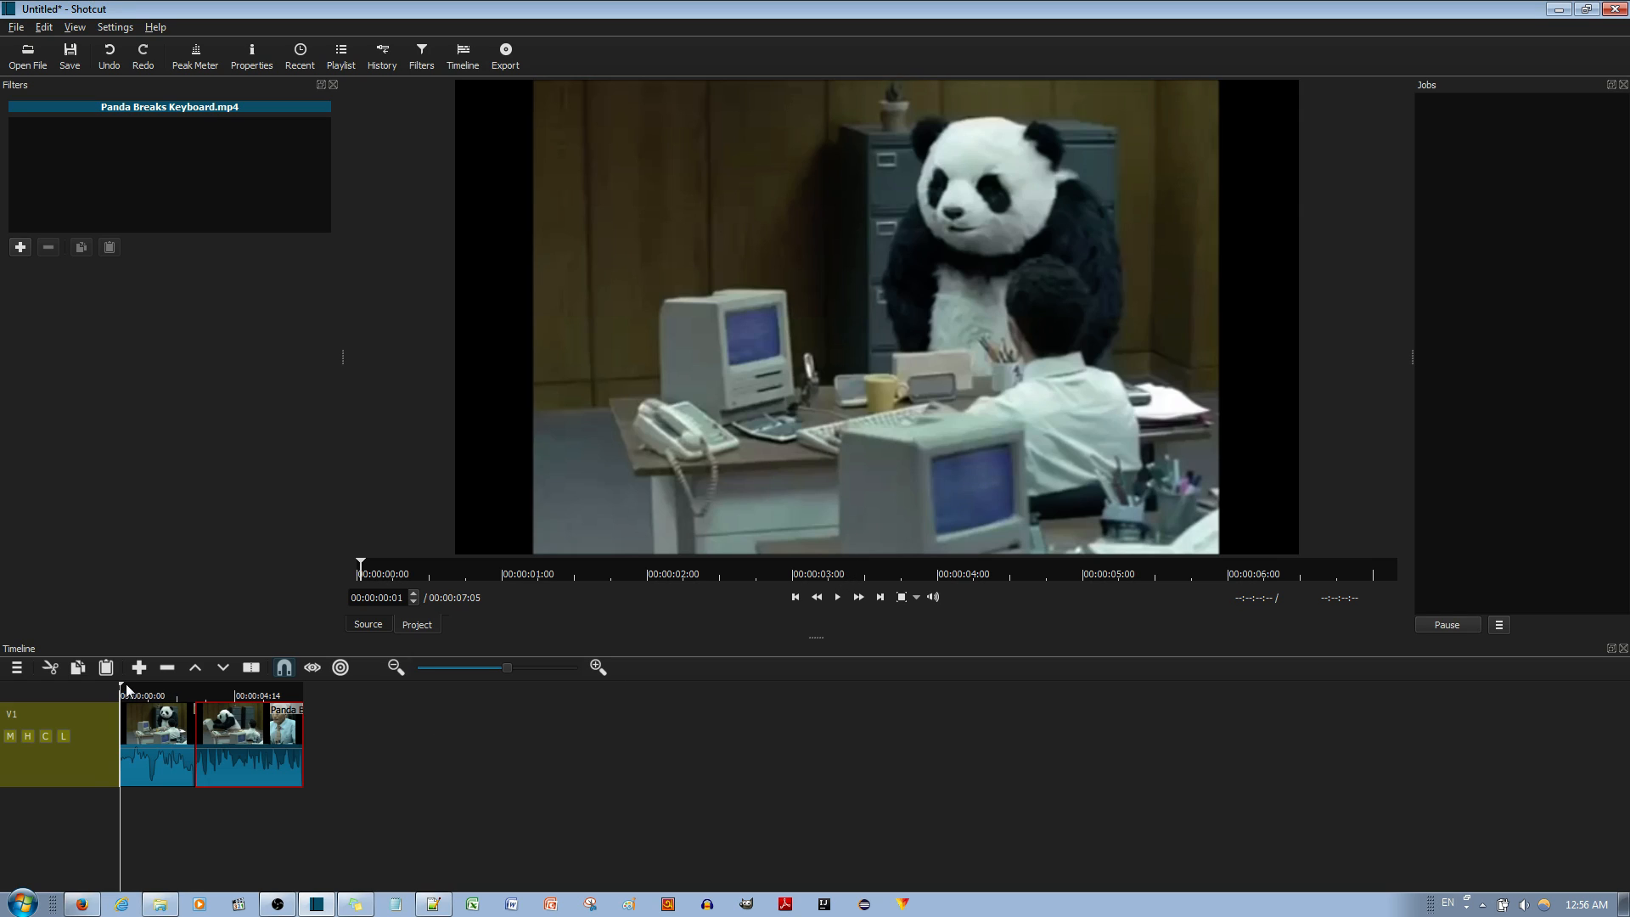
mouse_move(206, 698)
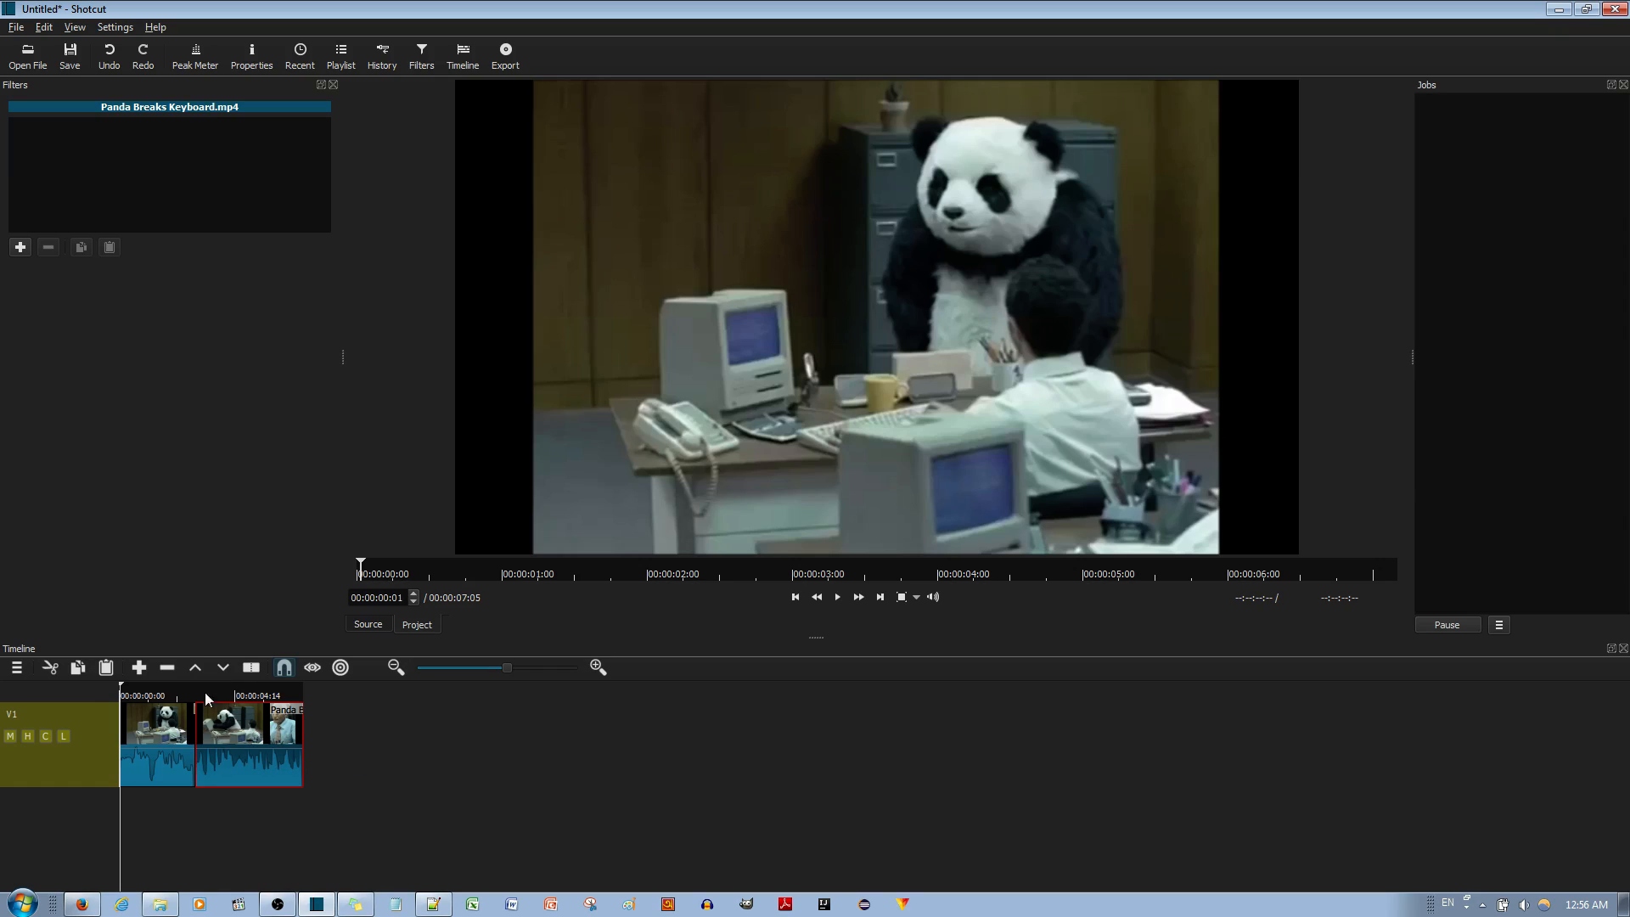
left_click(220, 694)
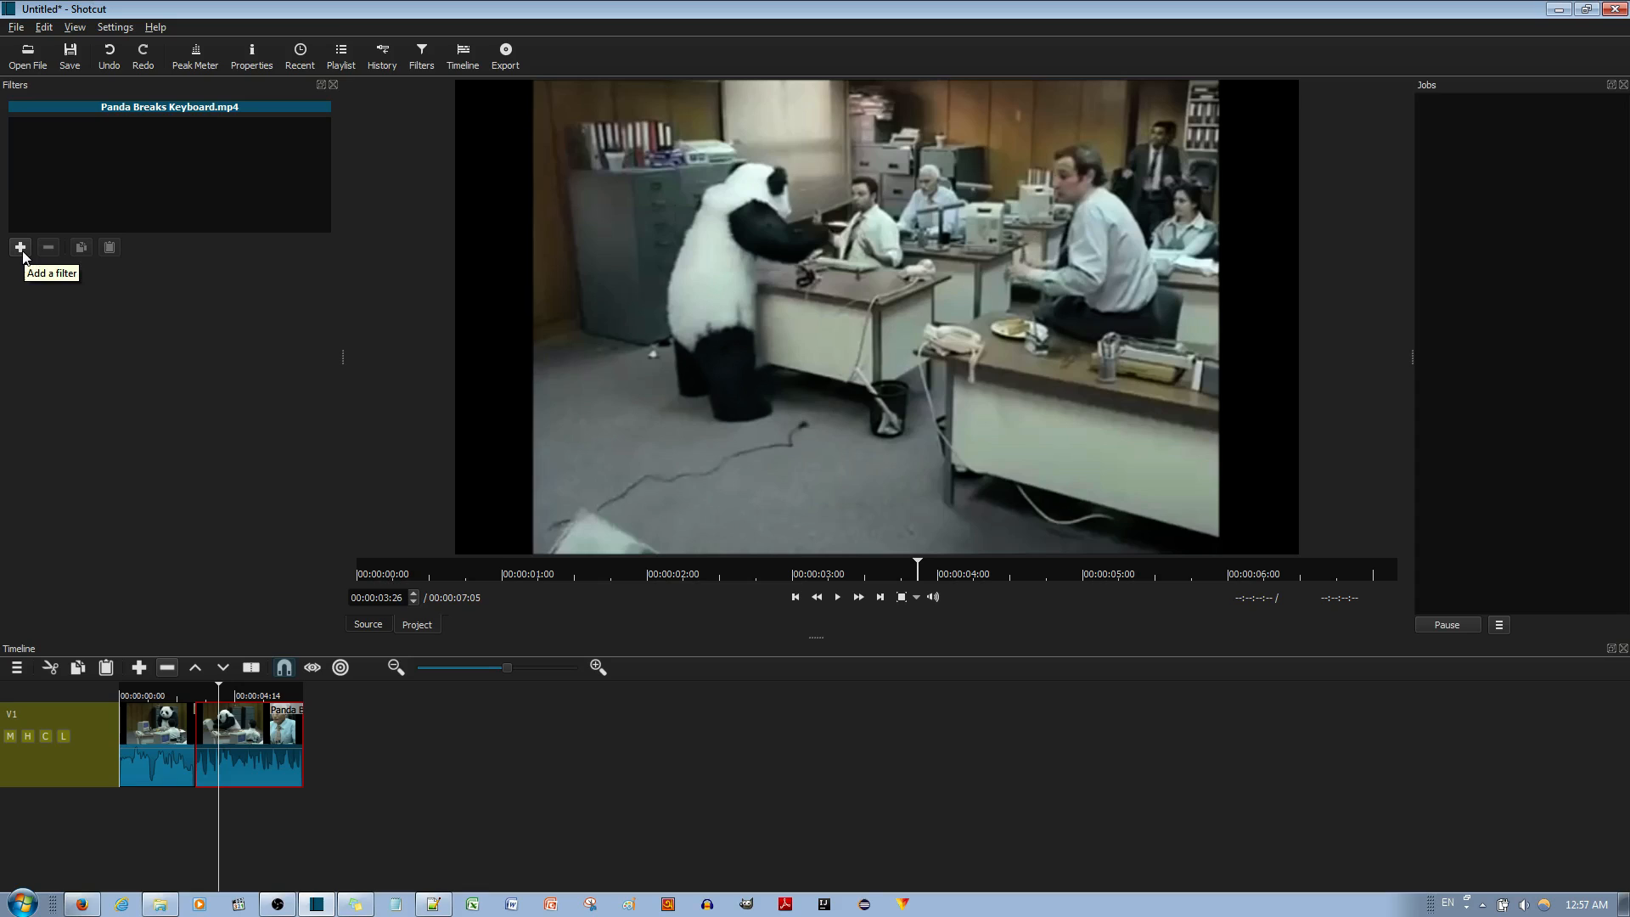
Add a Video > Text filter to the second panda clip.
left_click(19, 246)
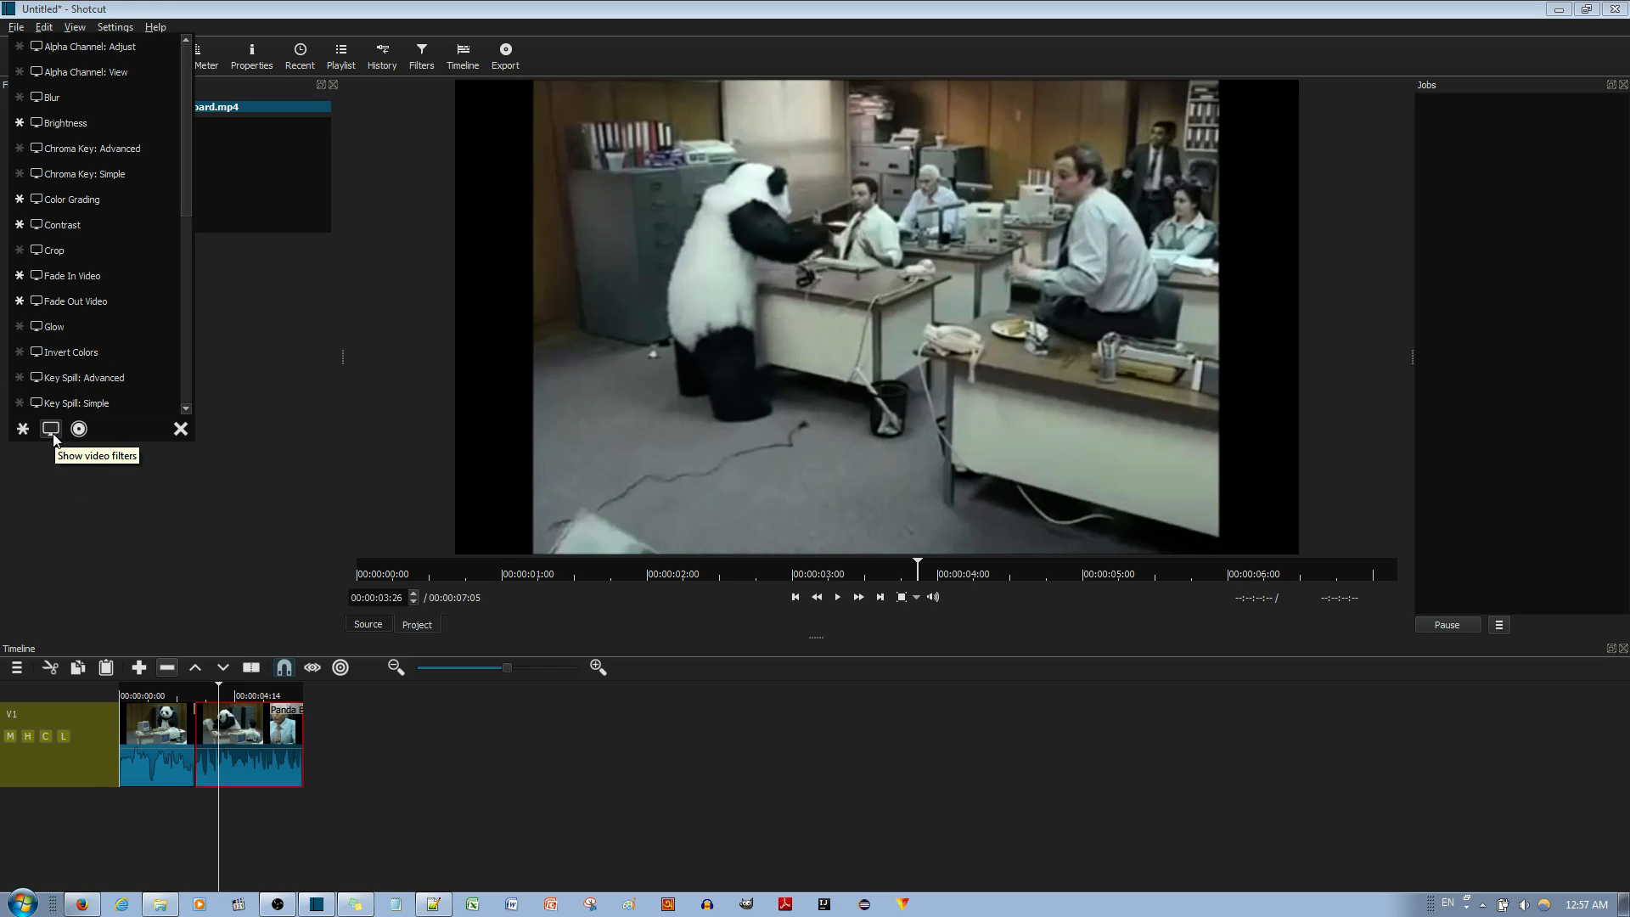
scroll("down", 3)
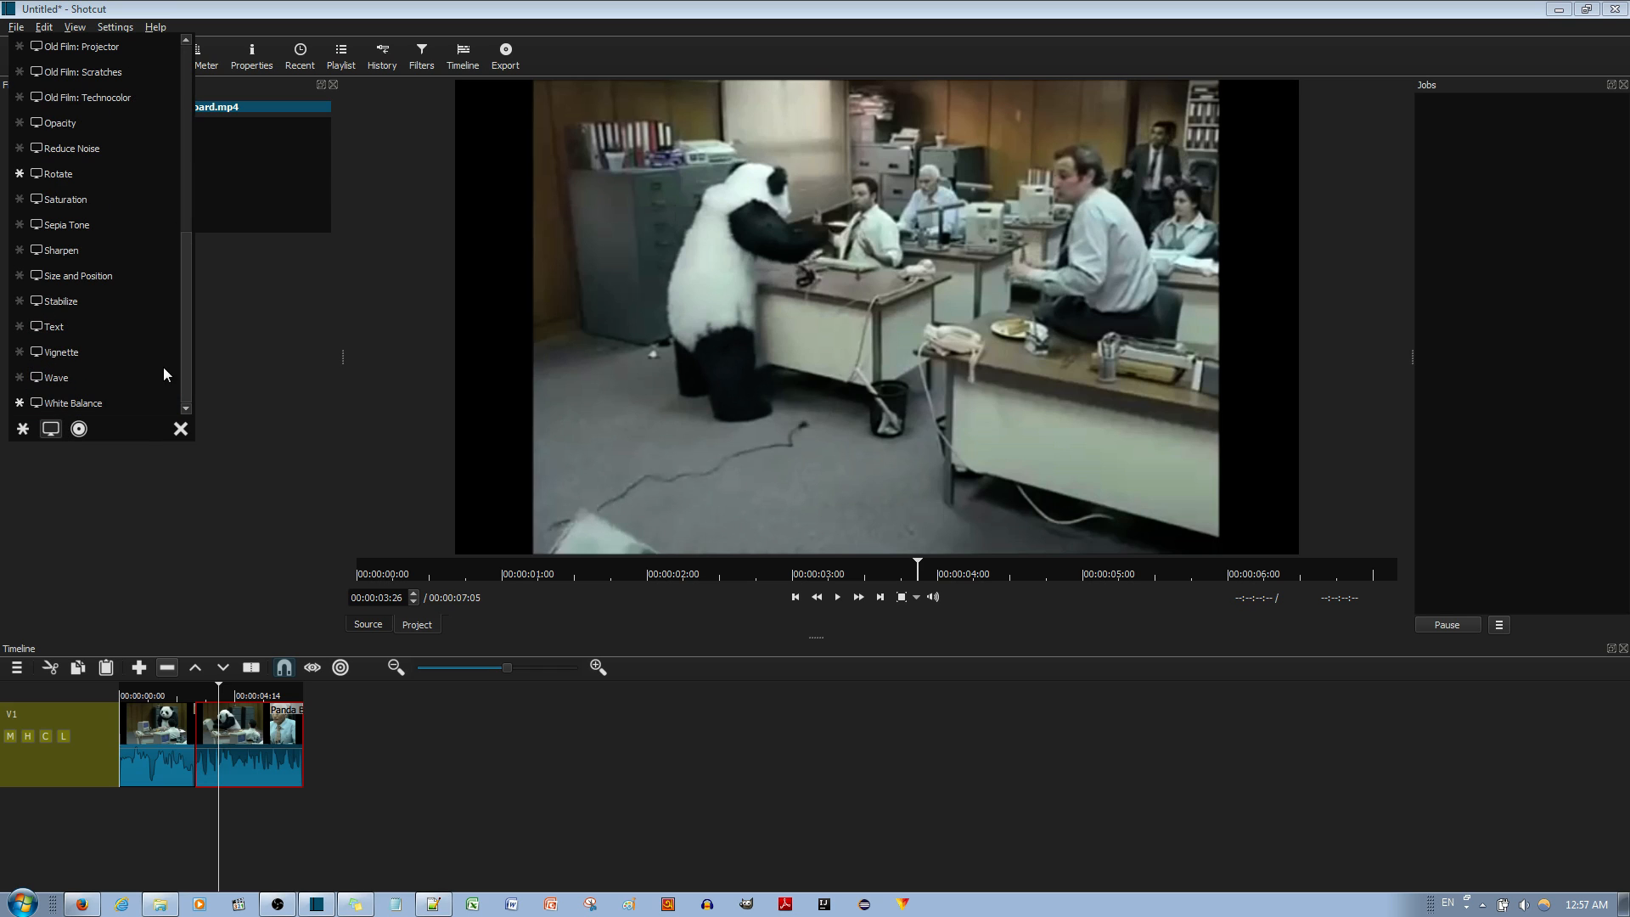
left_click(52, 326)
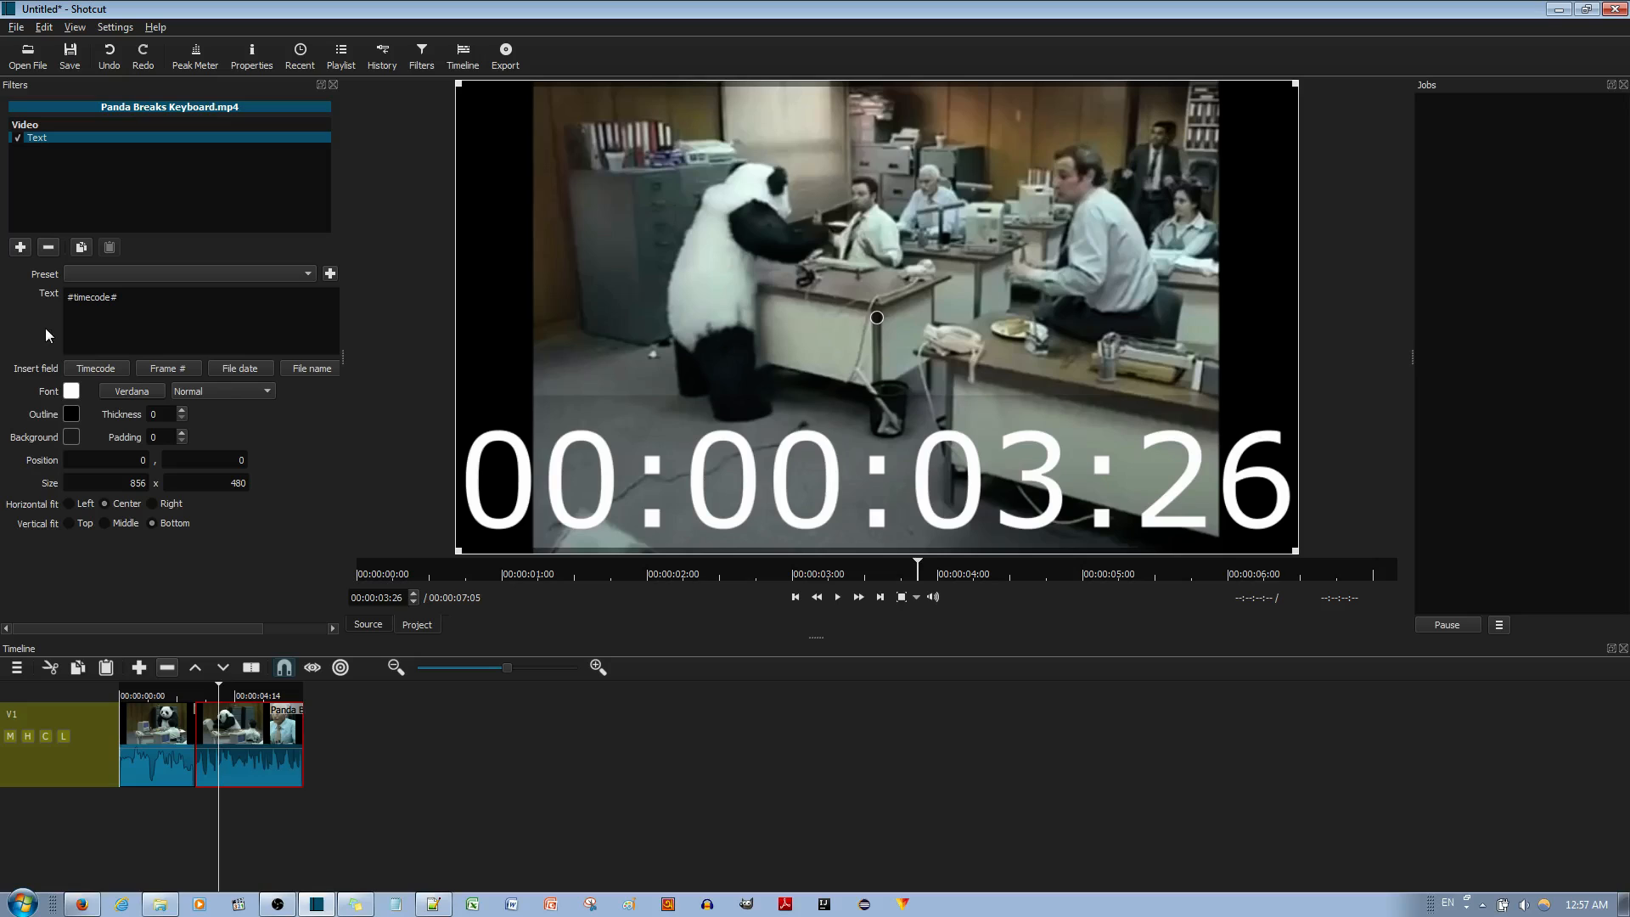
mouse_move(1024, 459)
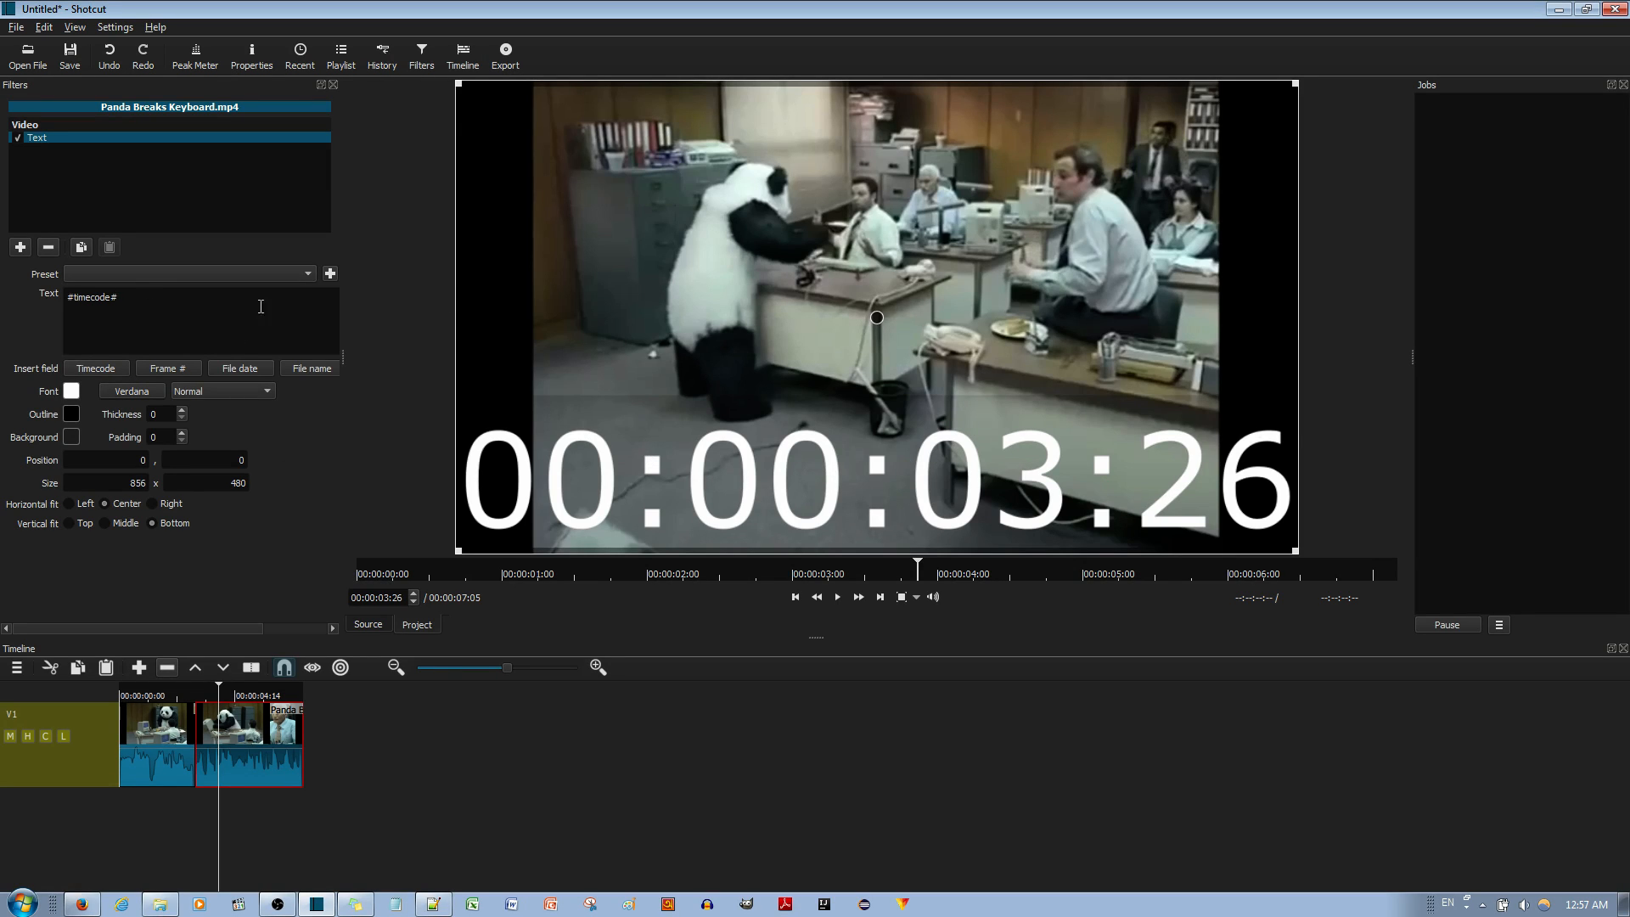
Replace the placeholder text with 'Thank You For Watching!' split over three lines.
double_click(92, 297)
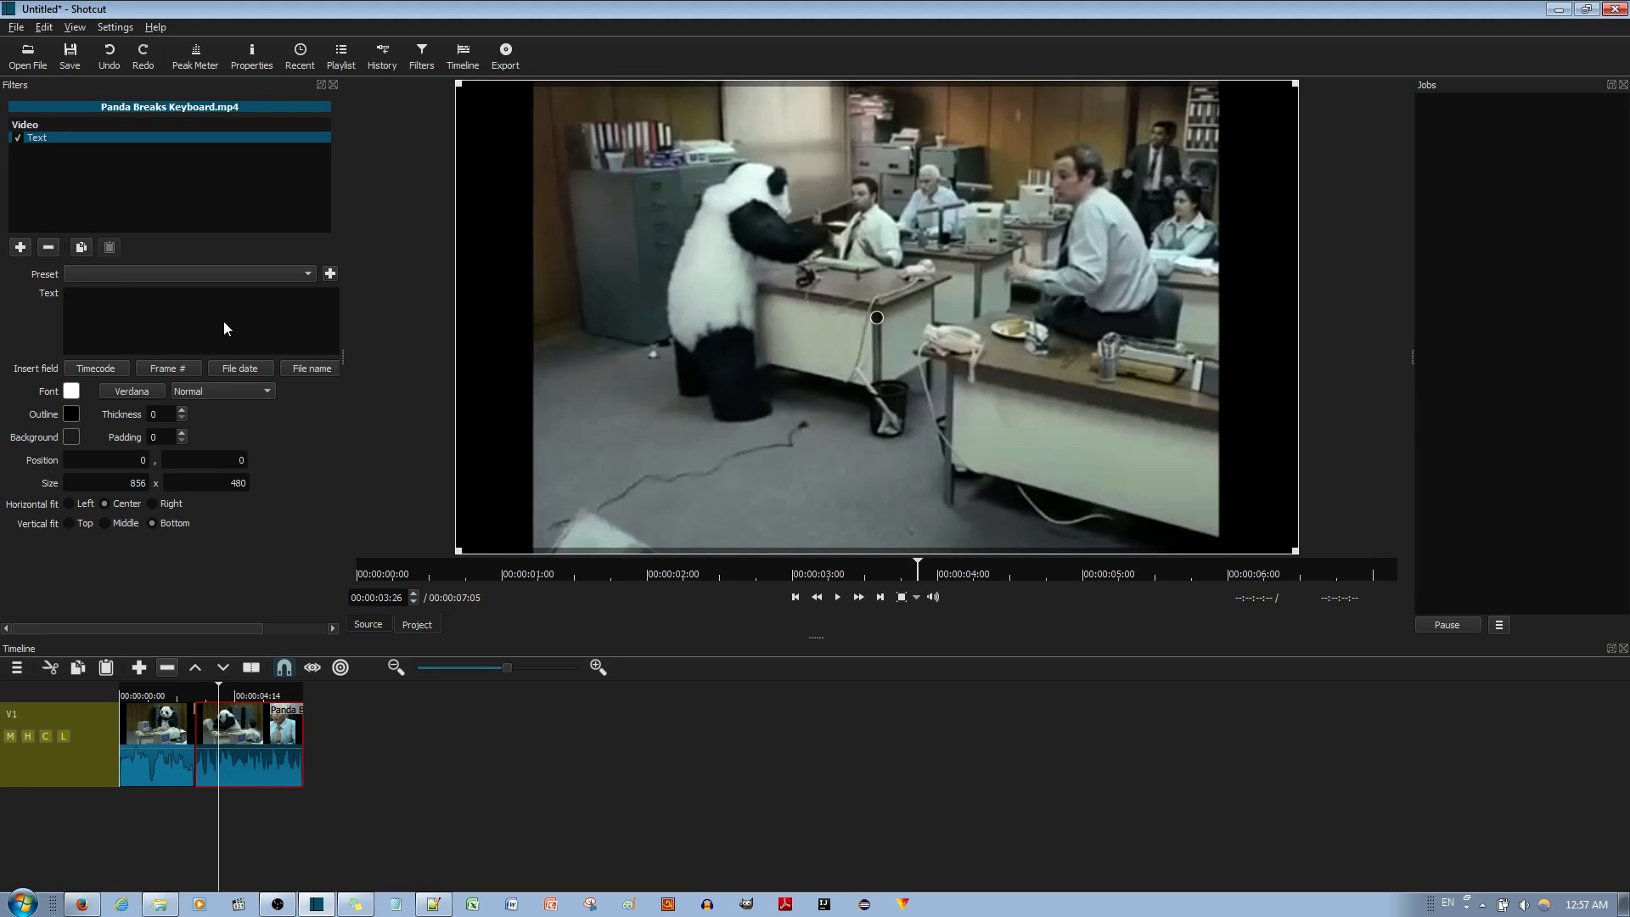
type("Thank You For Watching")
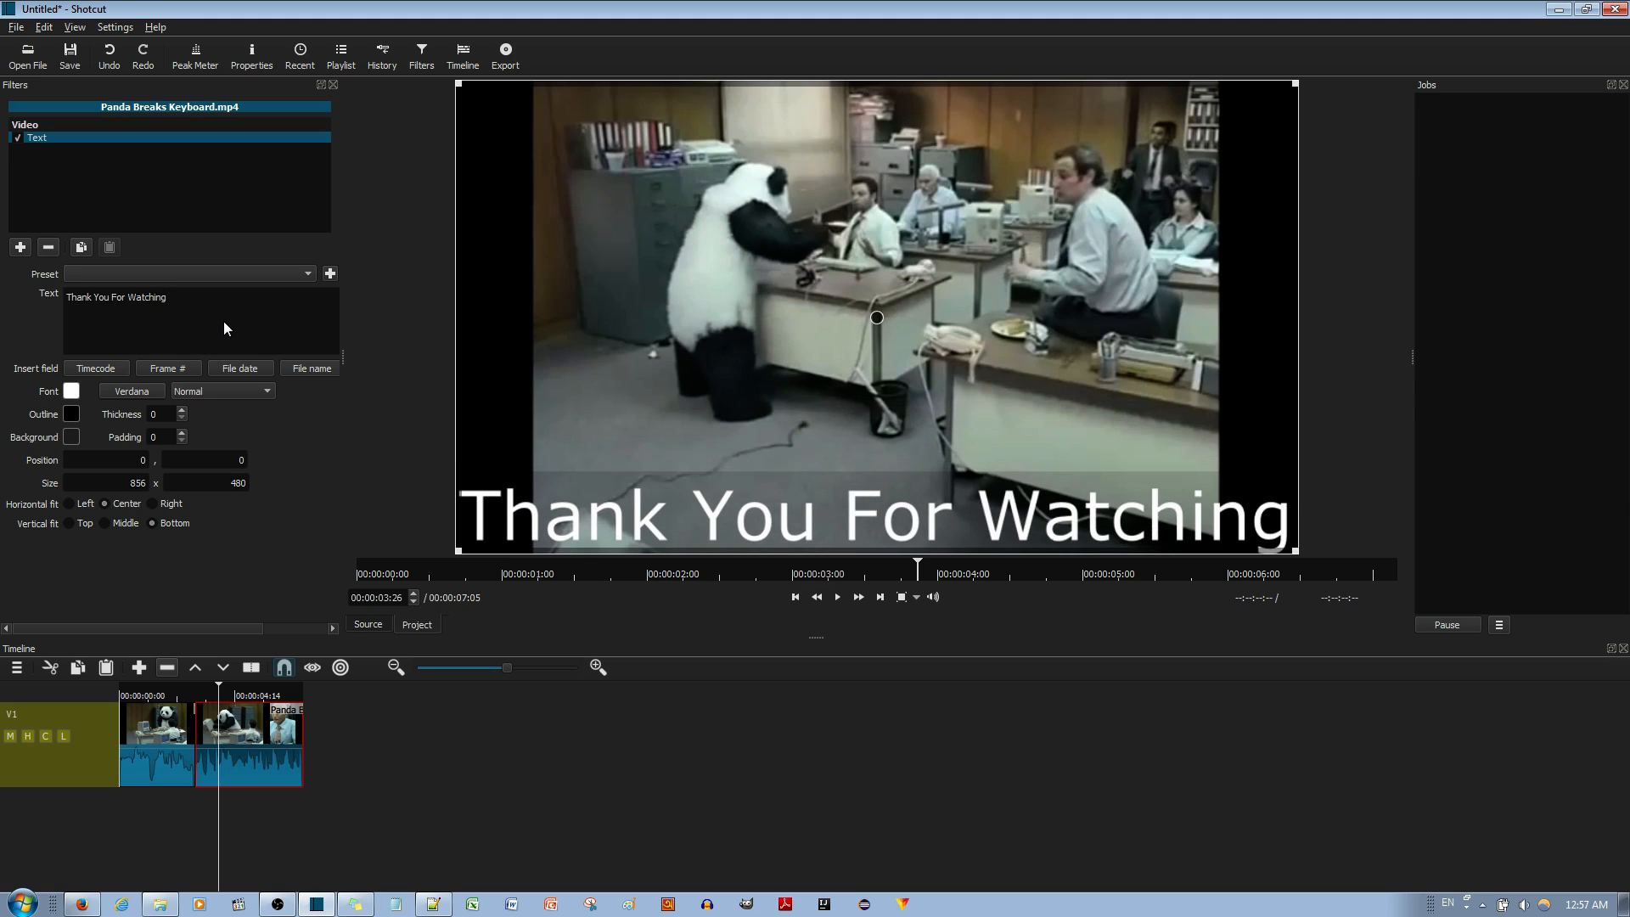
type("!")
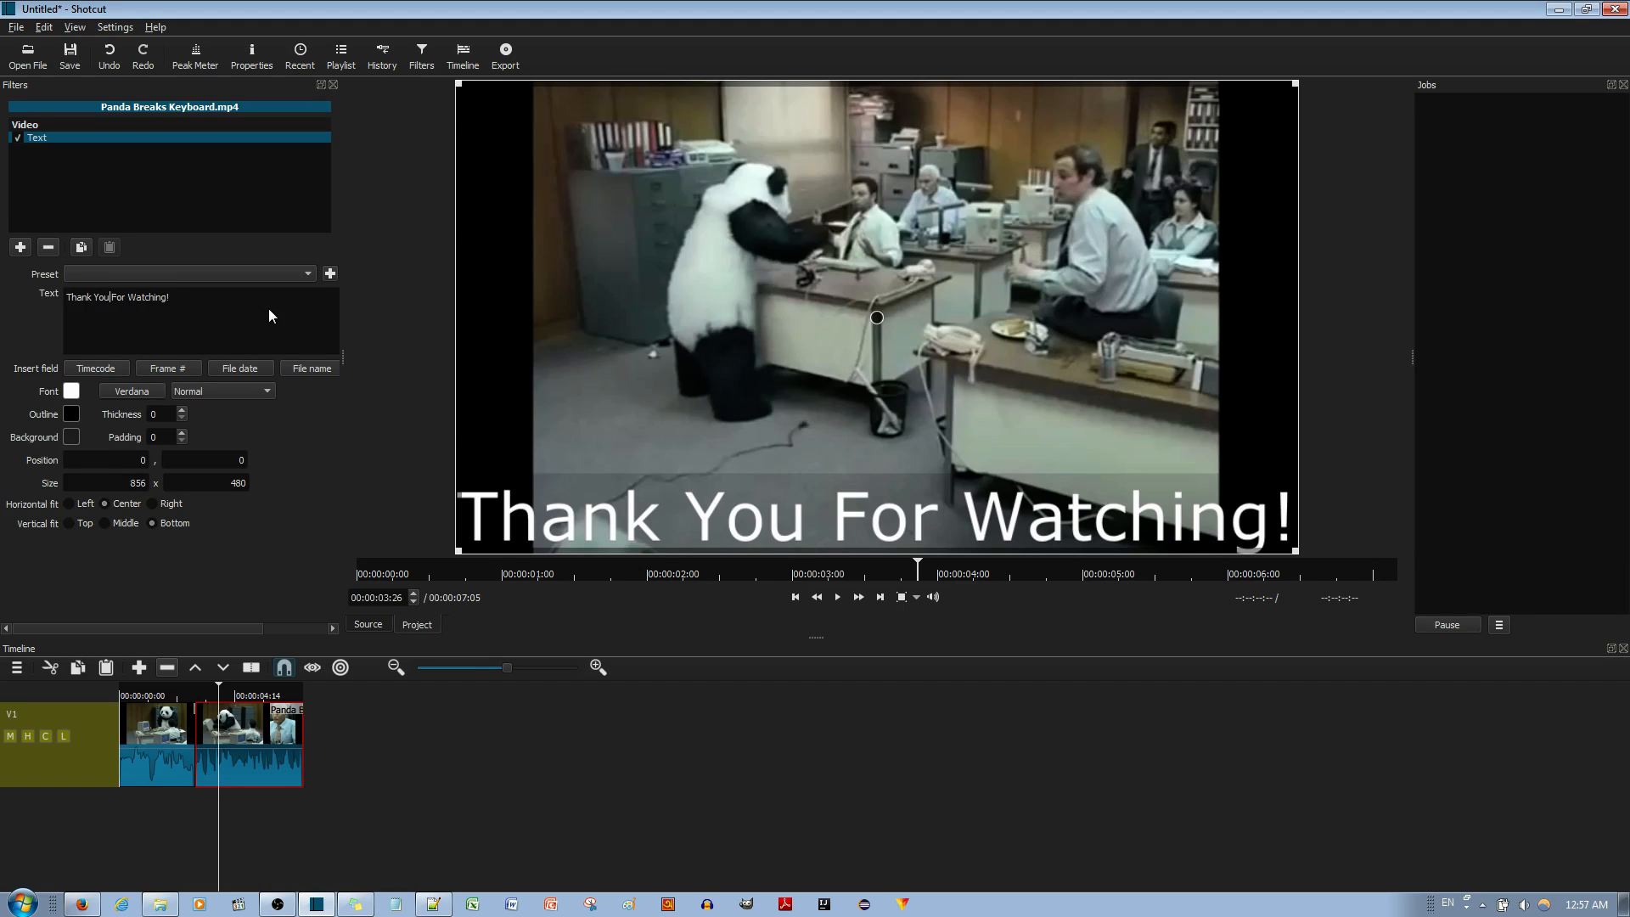
key("Enter")
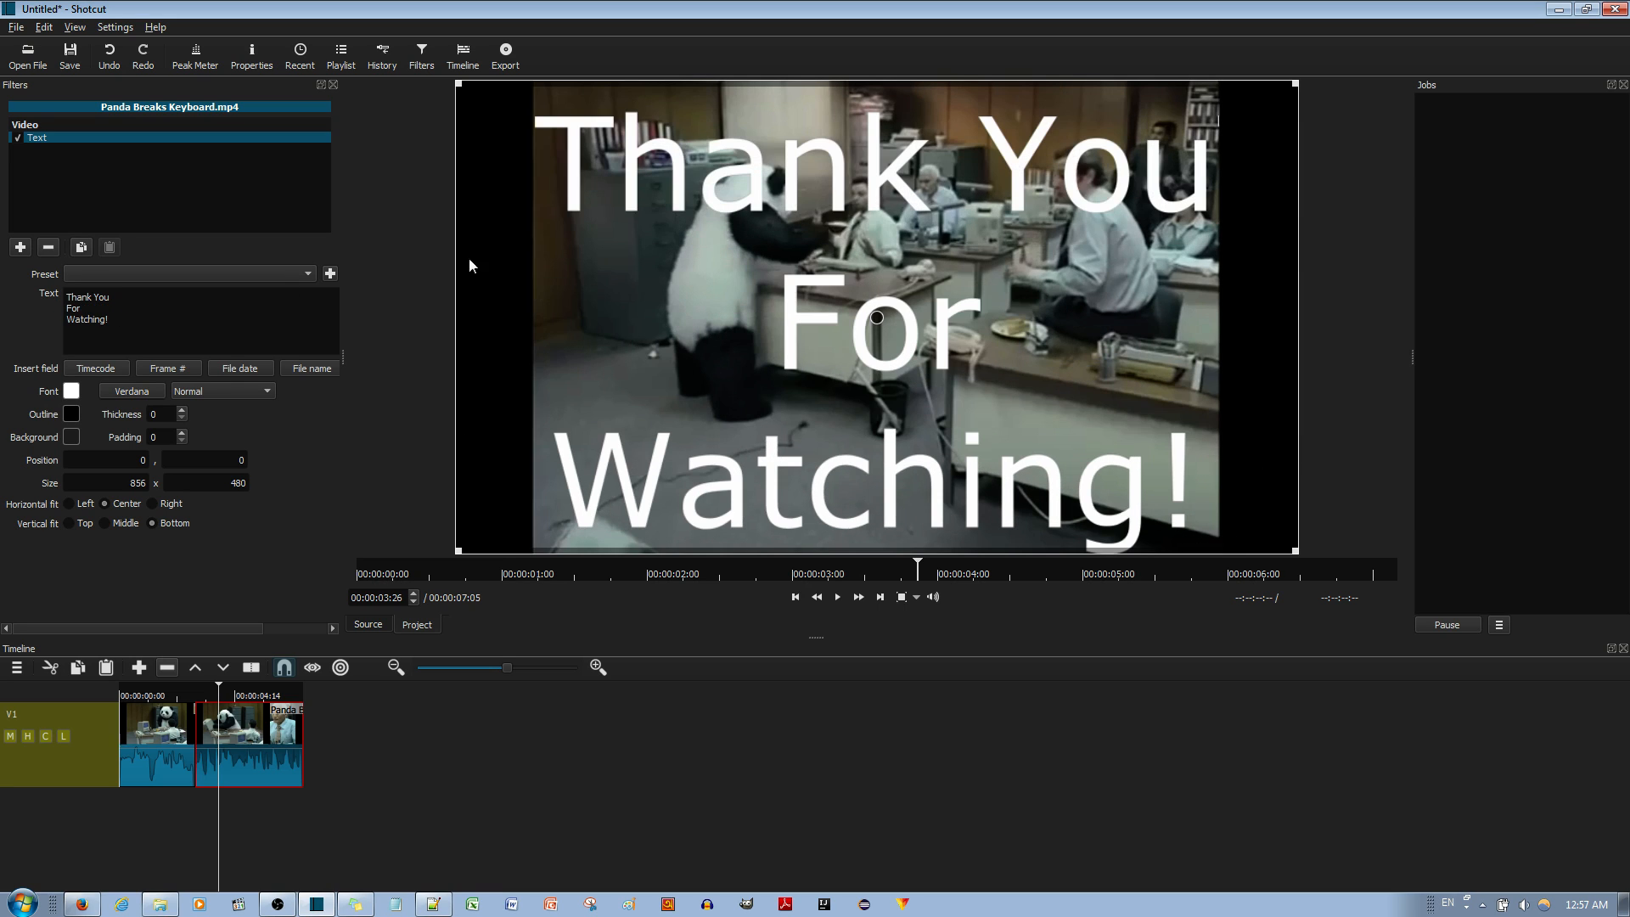
mouse_move(275, 417)
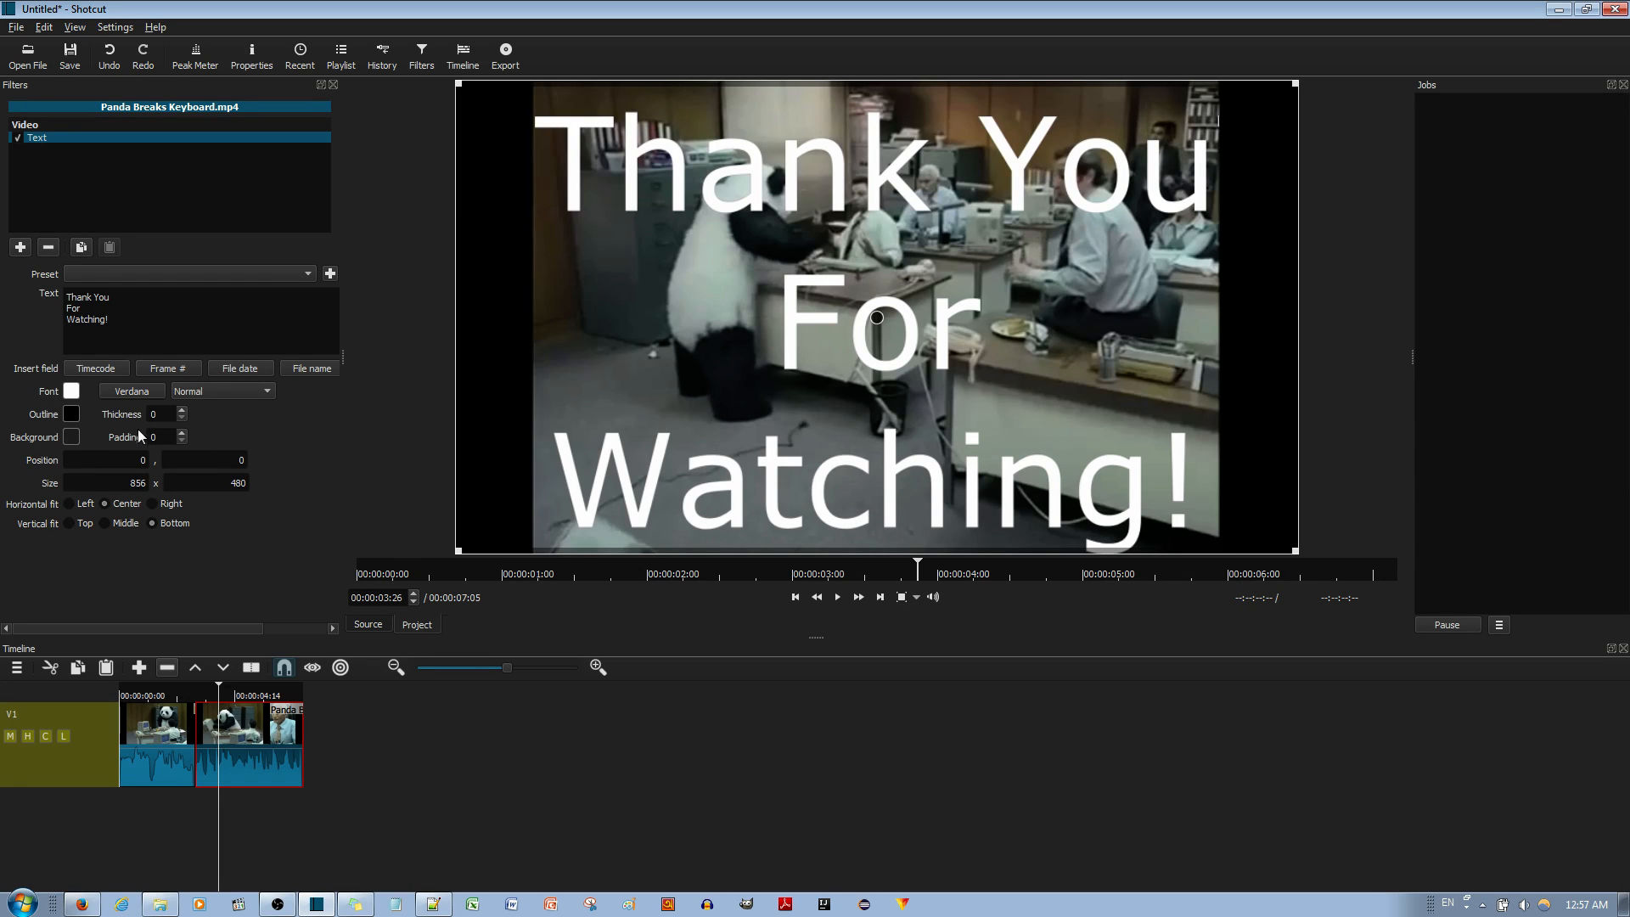
mouse_move(138, 398)
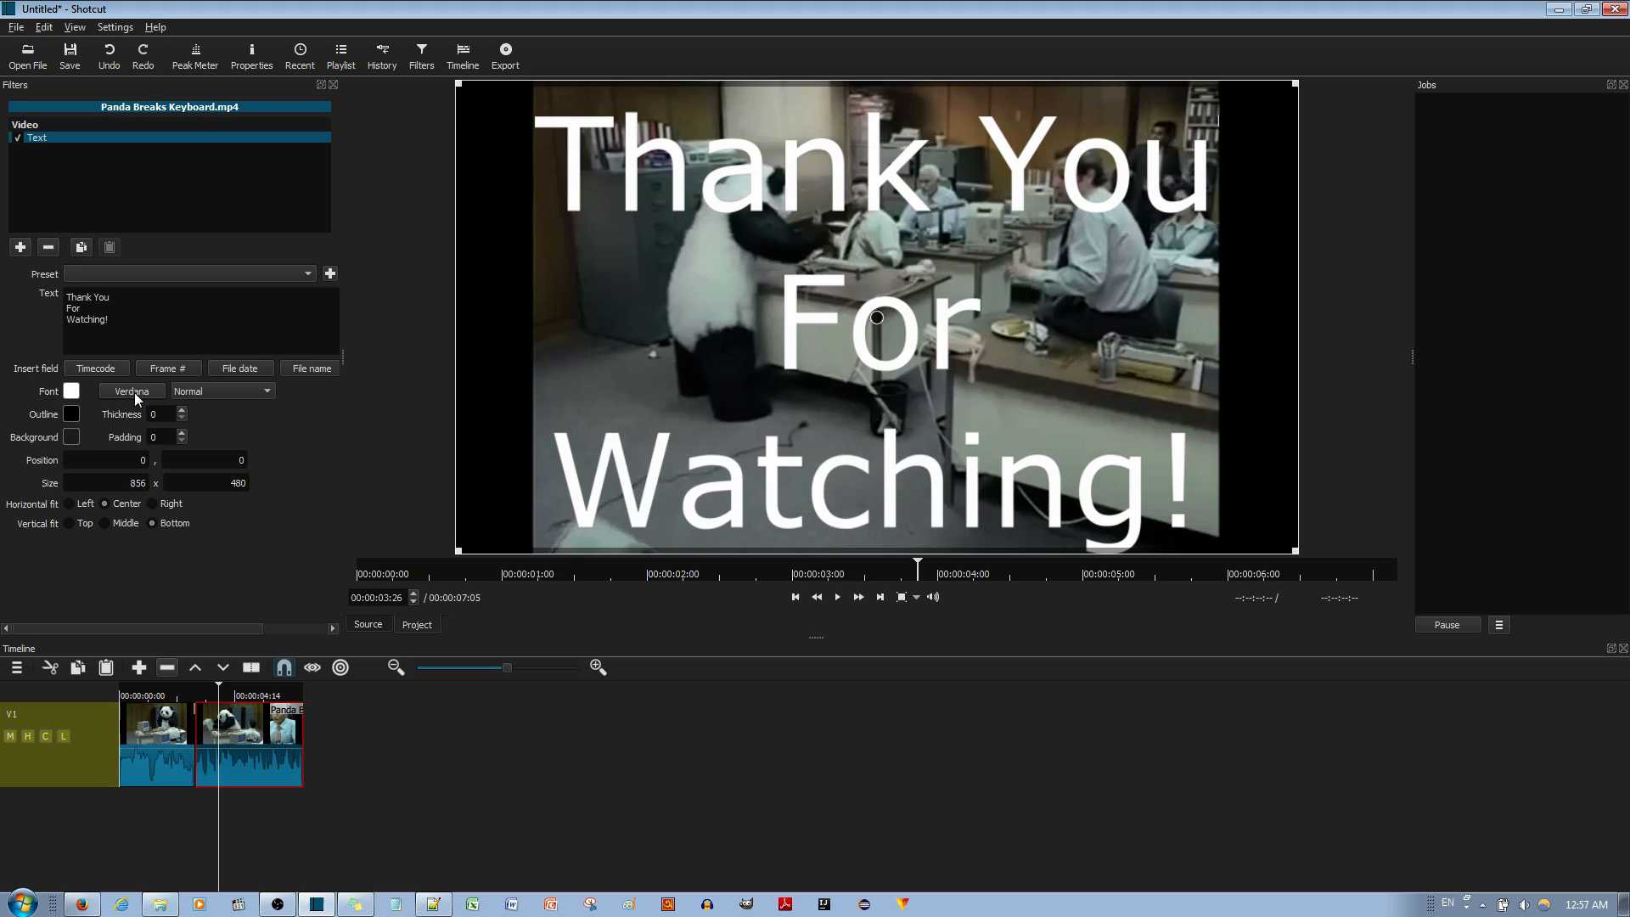
Set the caption font to Stencil and restore the trailing exclamation mark.
left_click(132, 391)
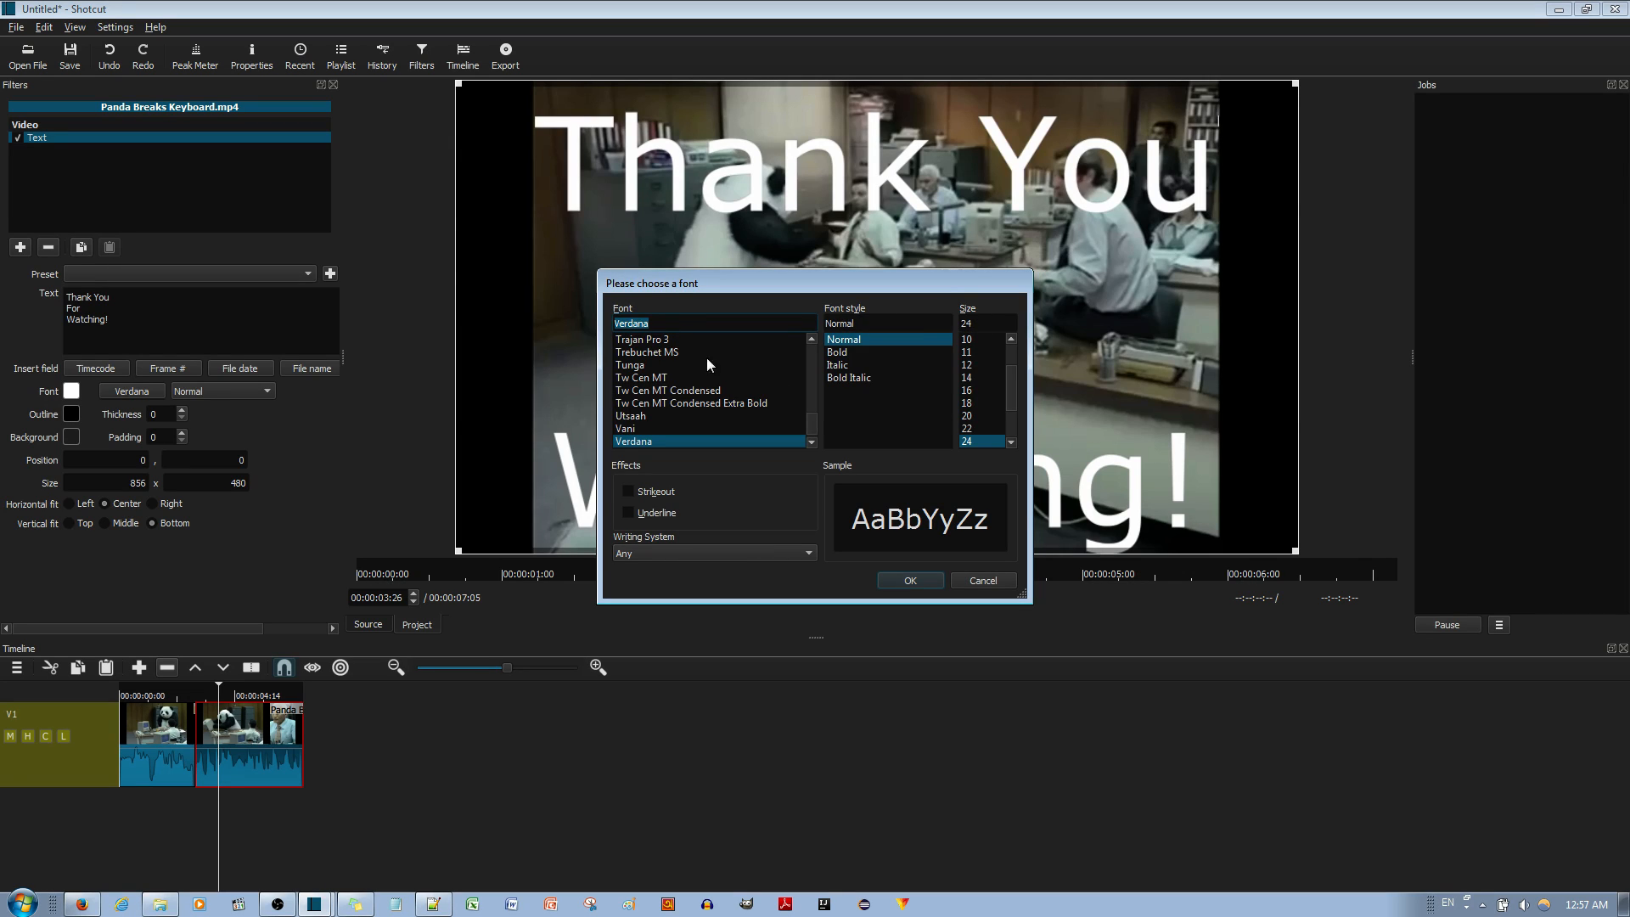
mouse_move(816, 454)
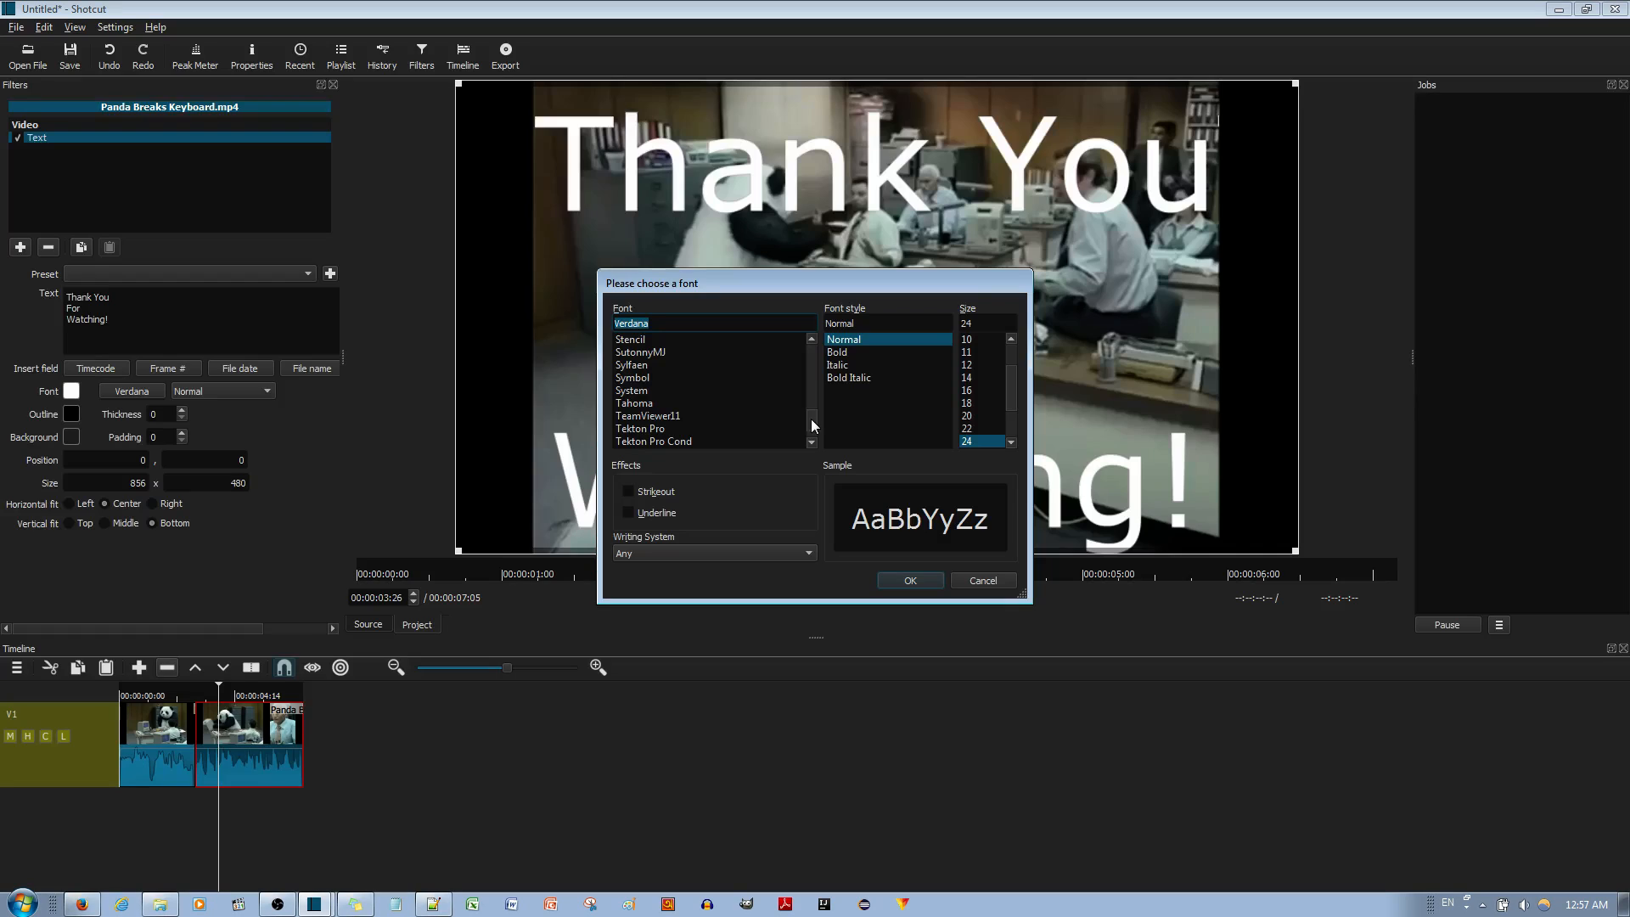
left_click(630, 339)
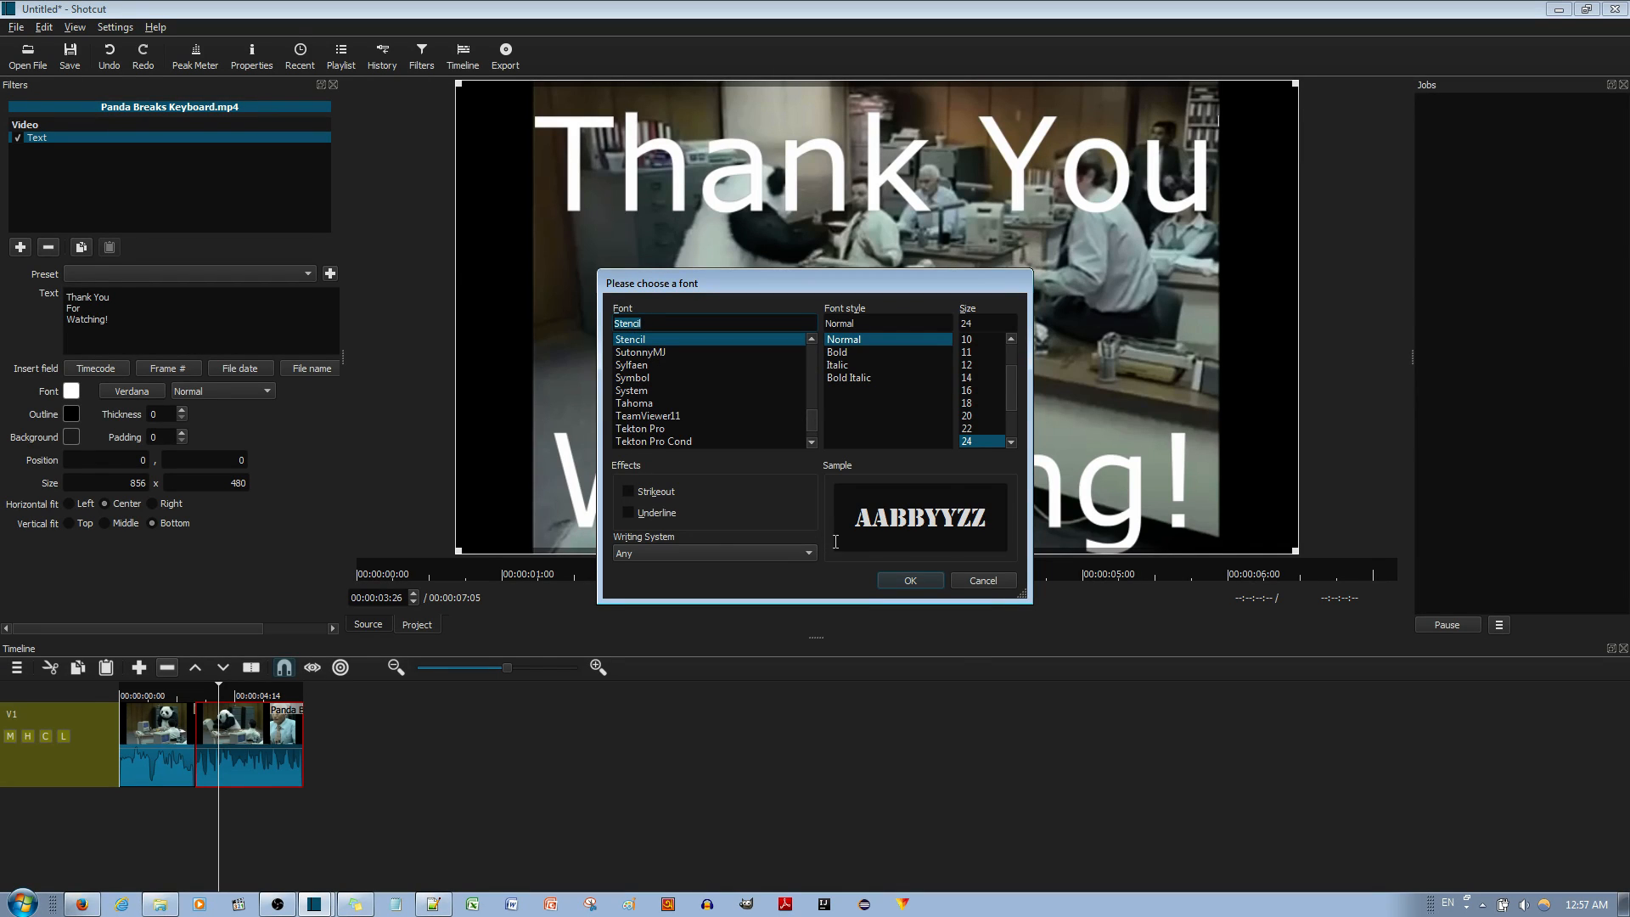
left_click(908, 580)
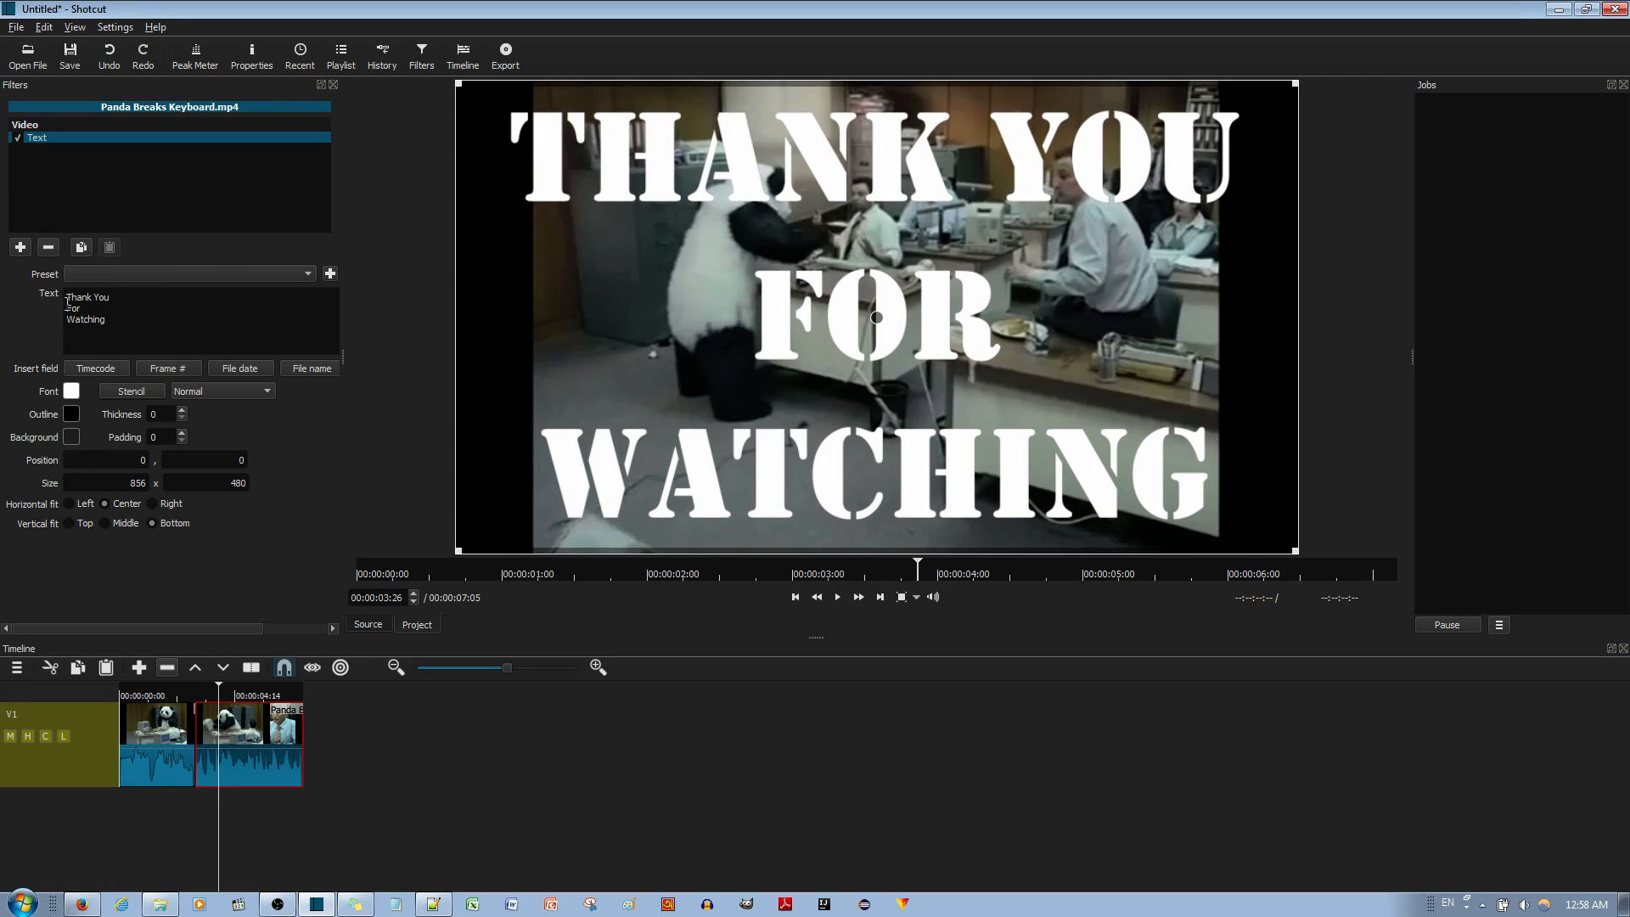
type("!")
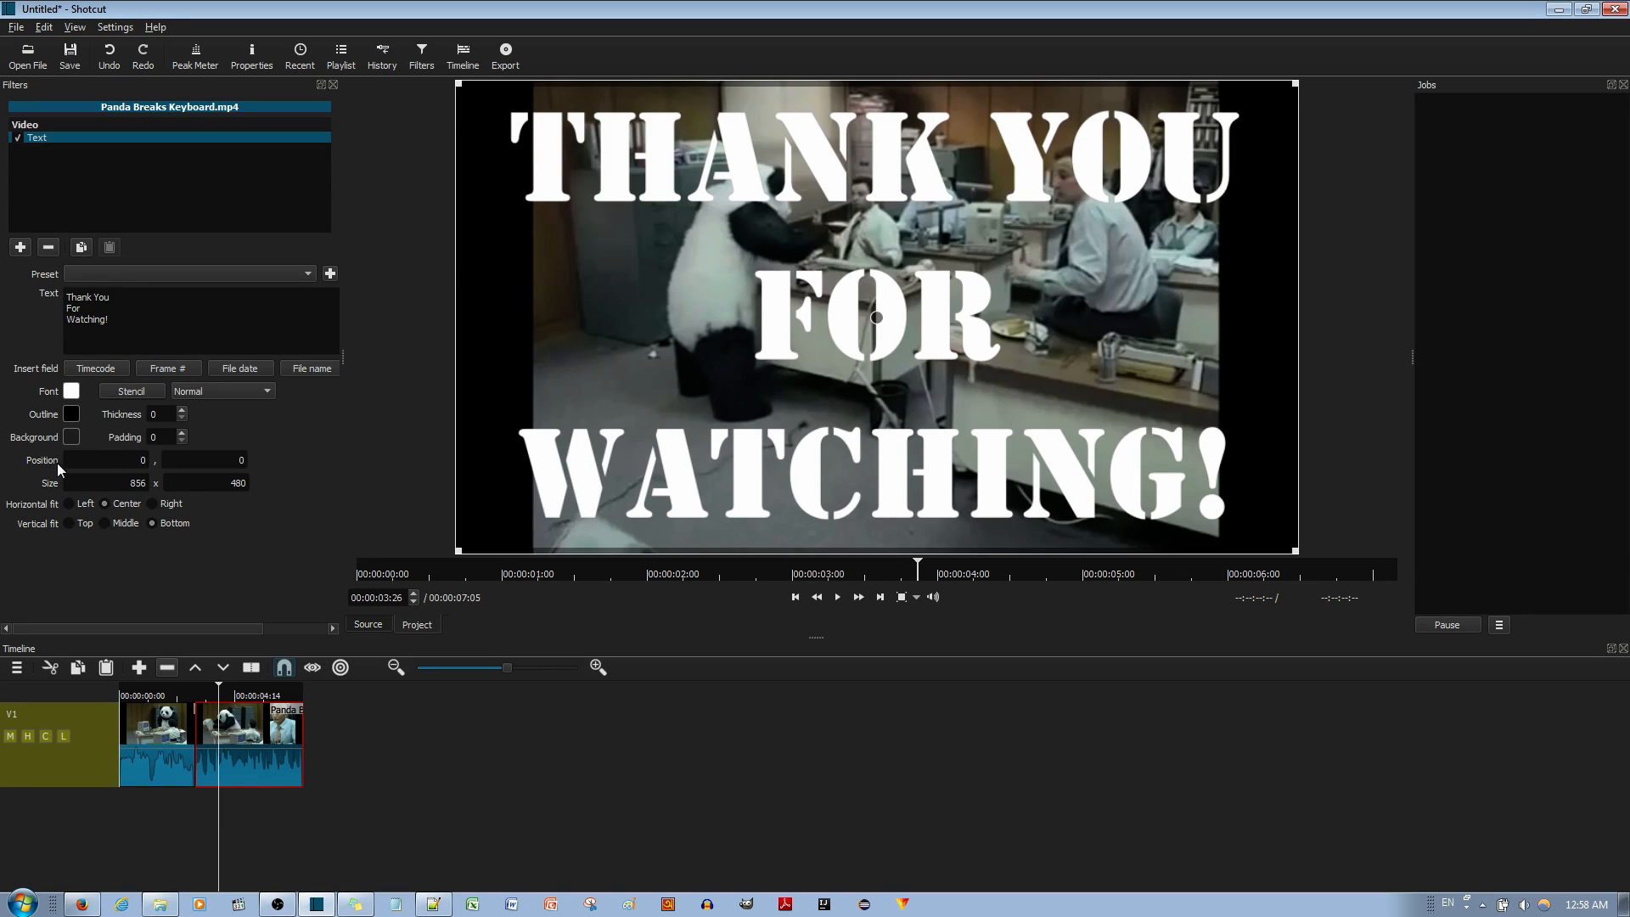
Nudge the text box position to 2 by 1 and set the font size to 11.
left_click(205, 482)
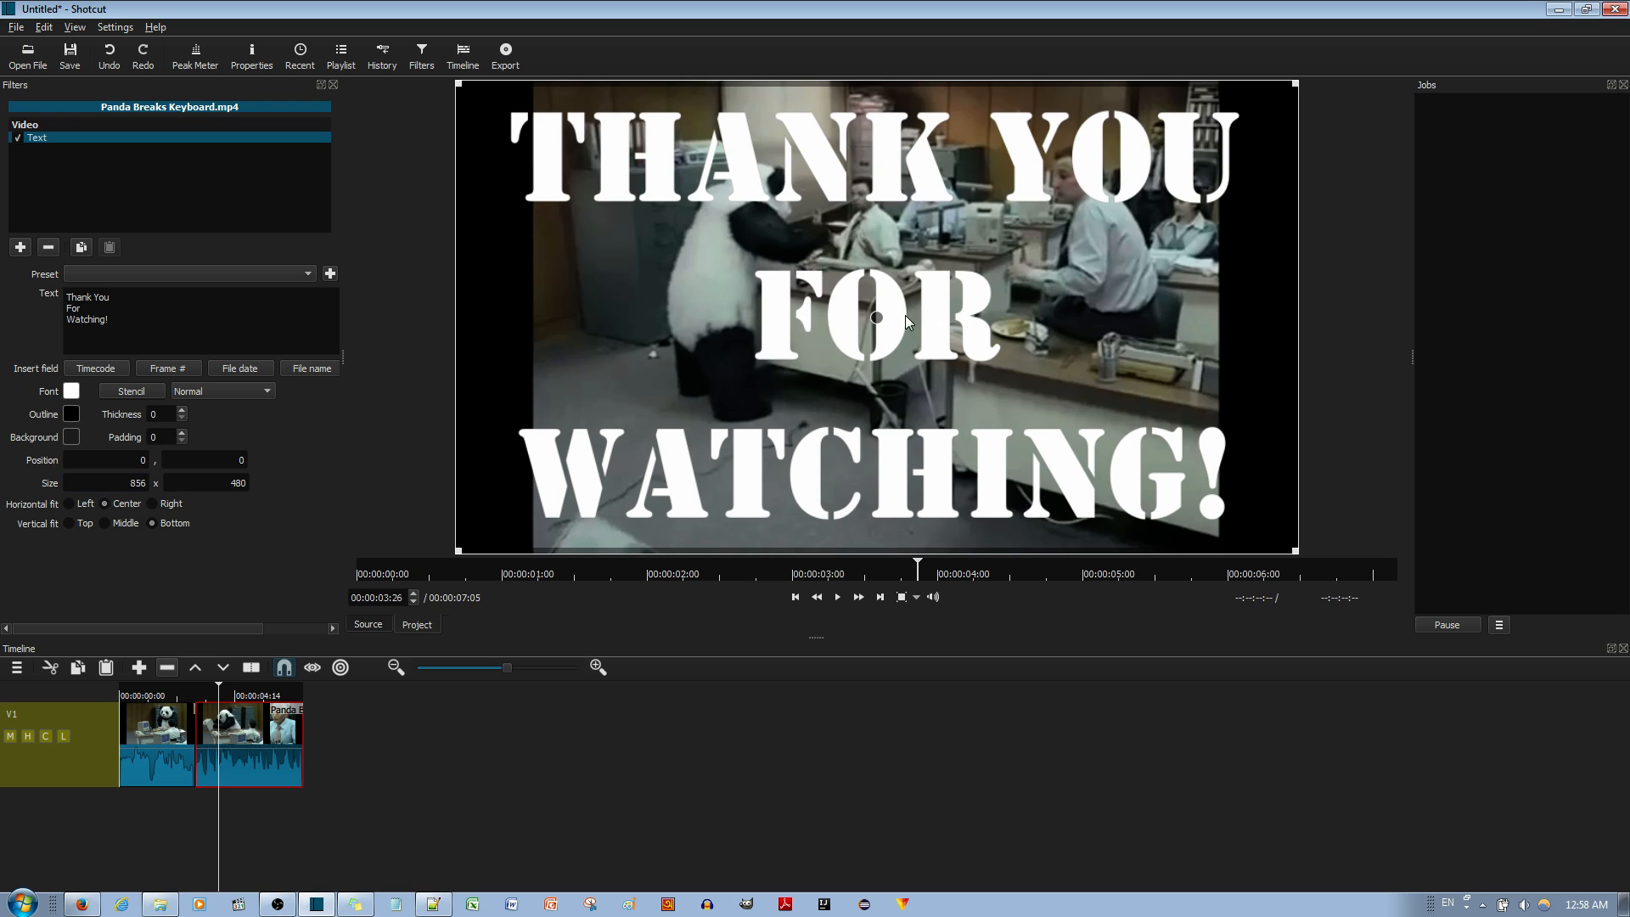
left_click_drag(877, 318, 842, 353)
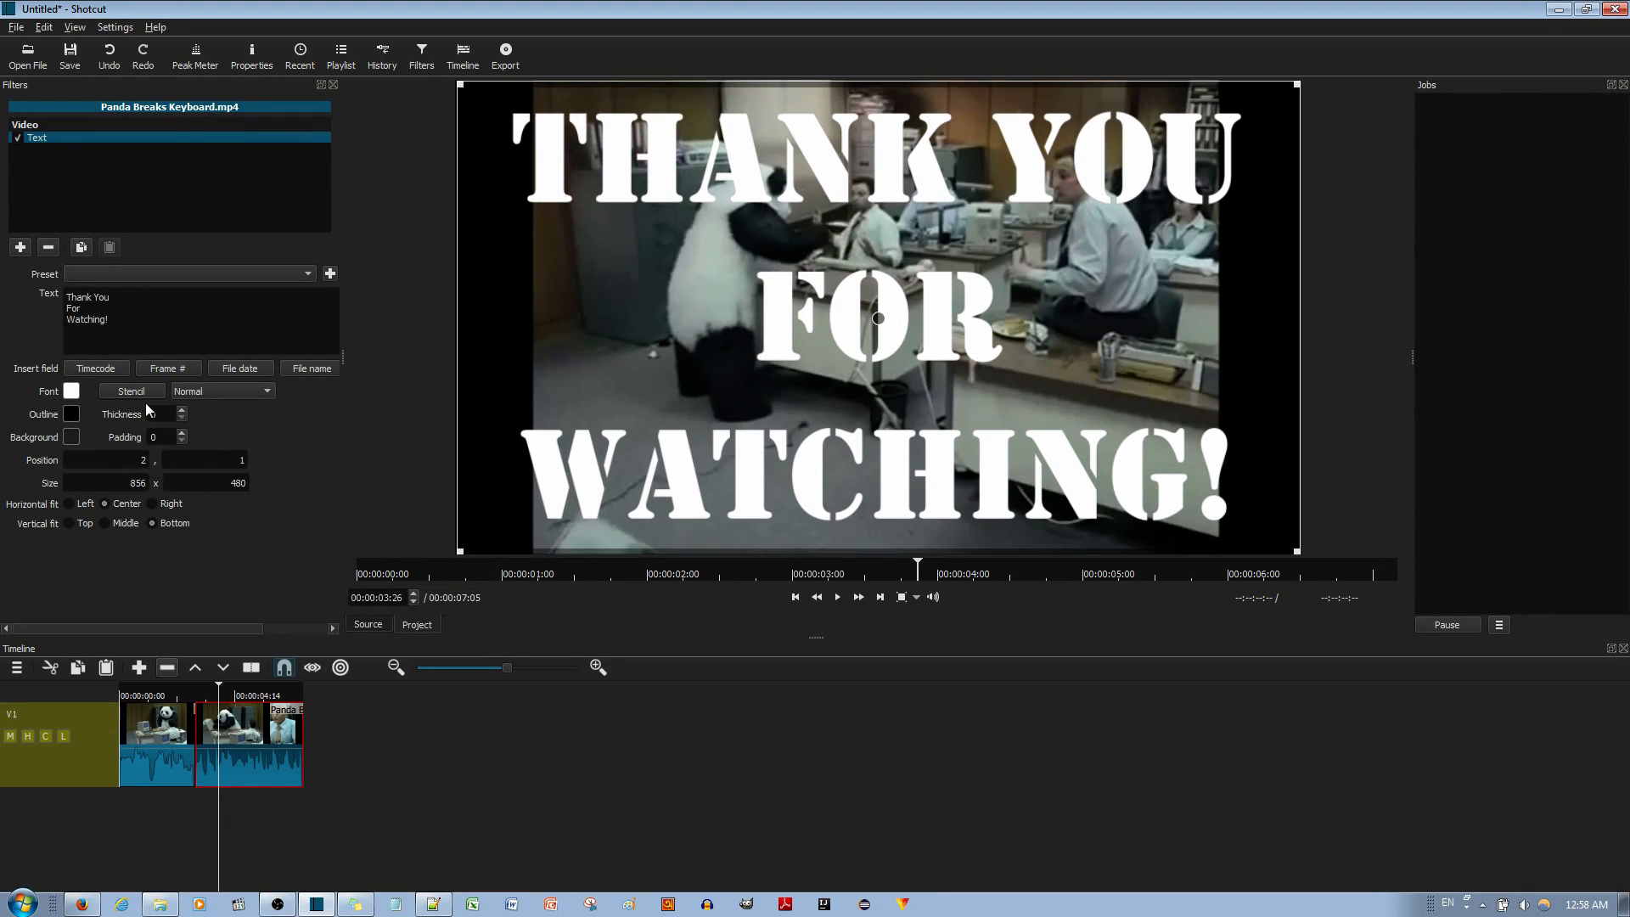
left_click(131, 391)
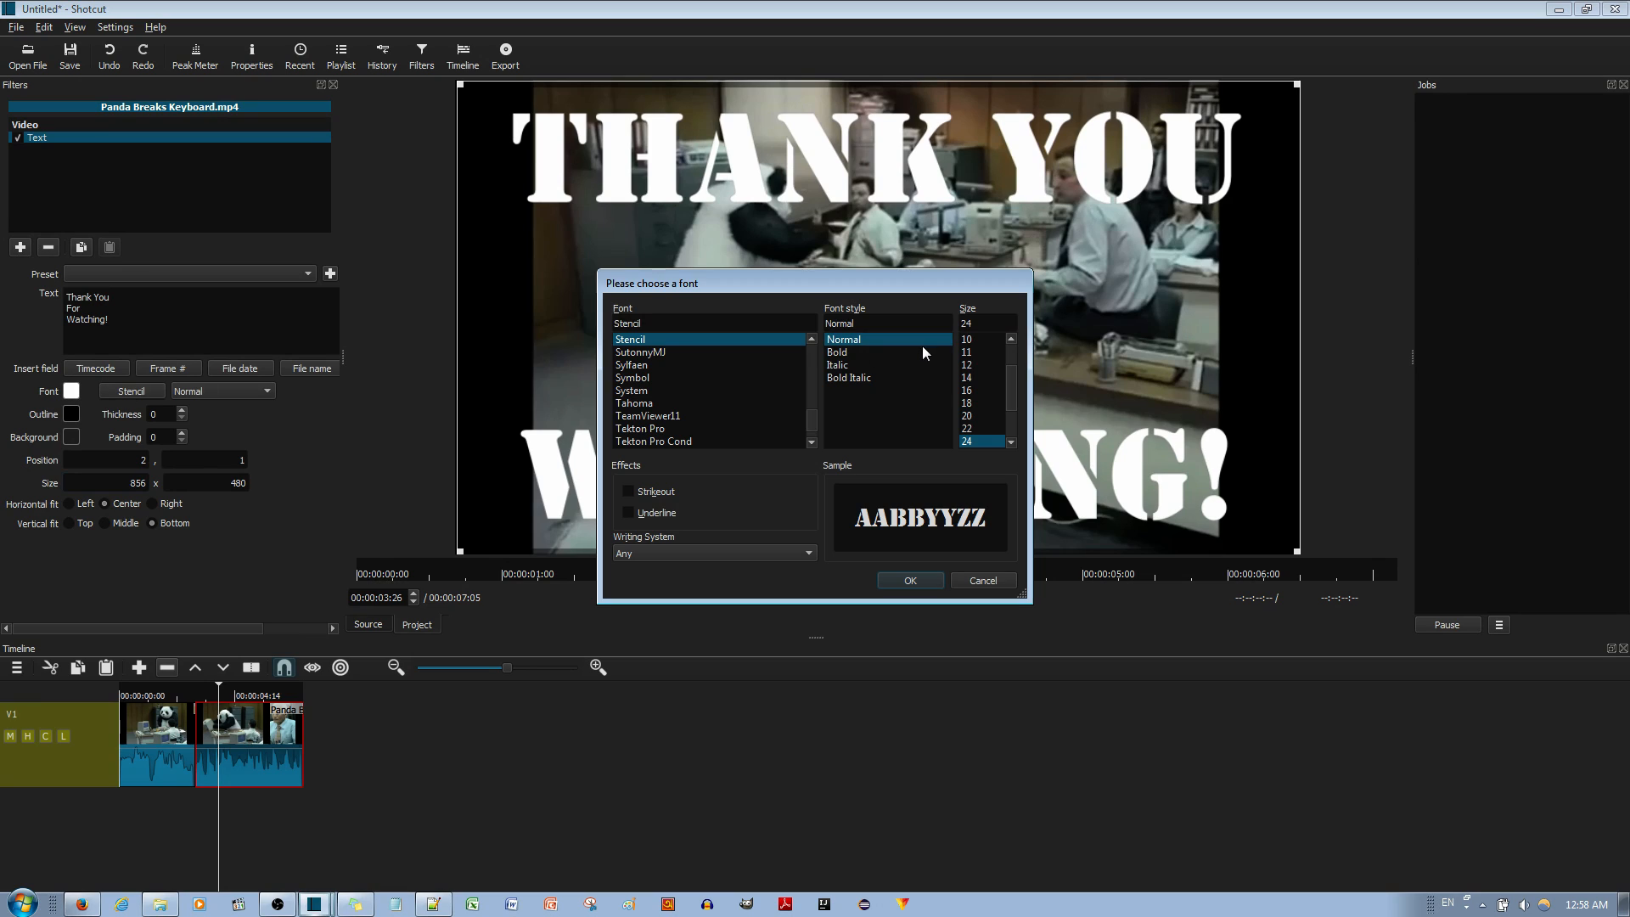
left_click(967, 352)
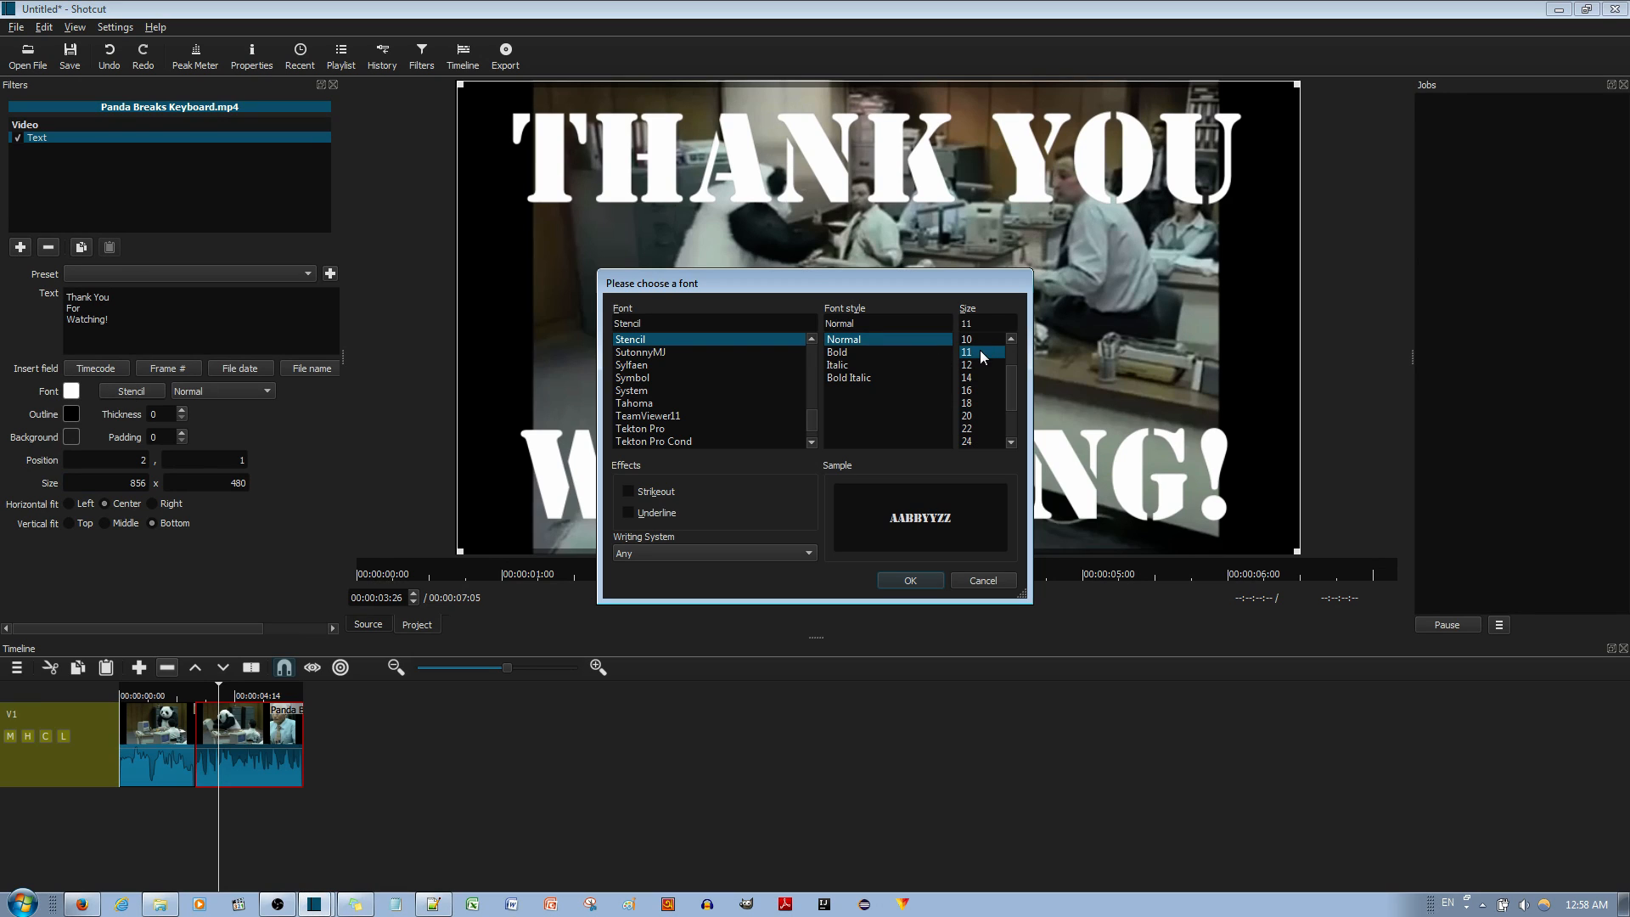
left_click(908, 580)
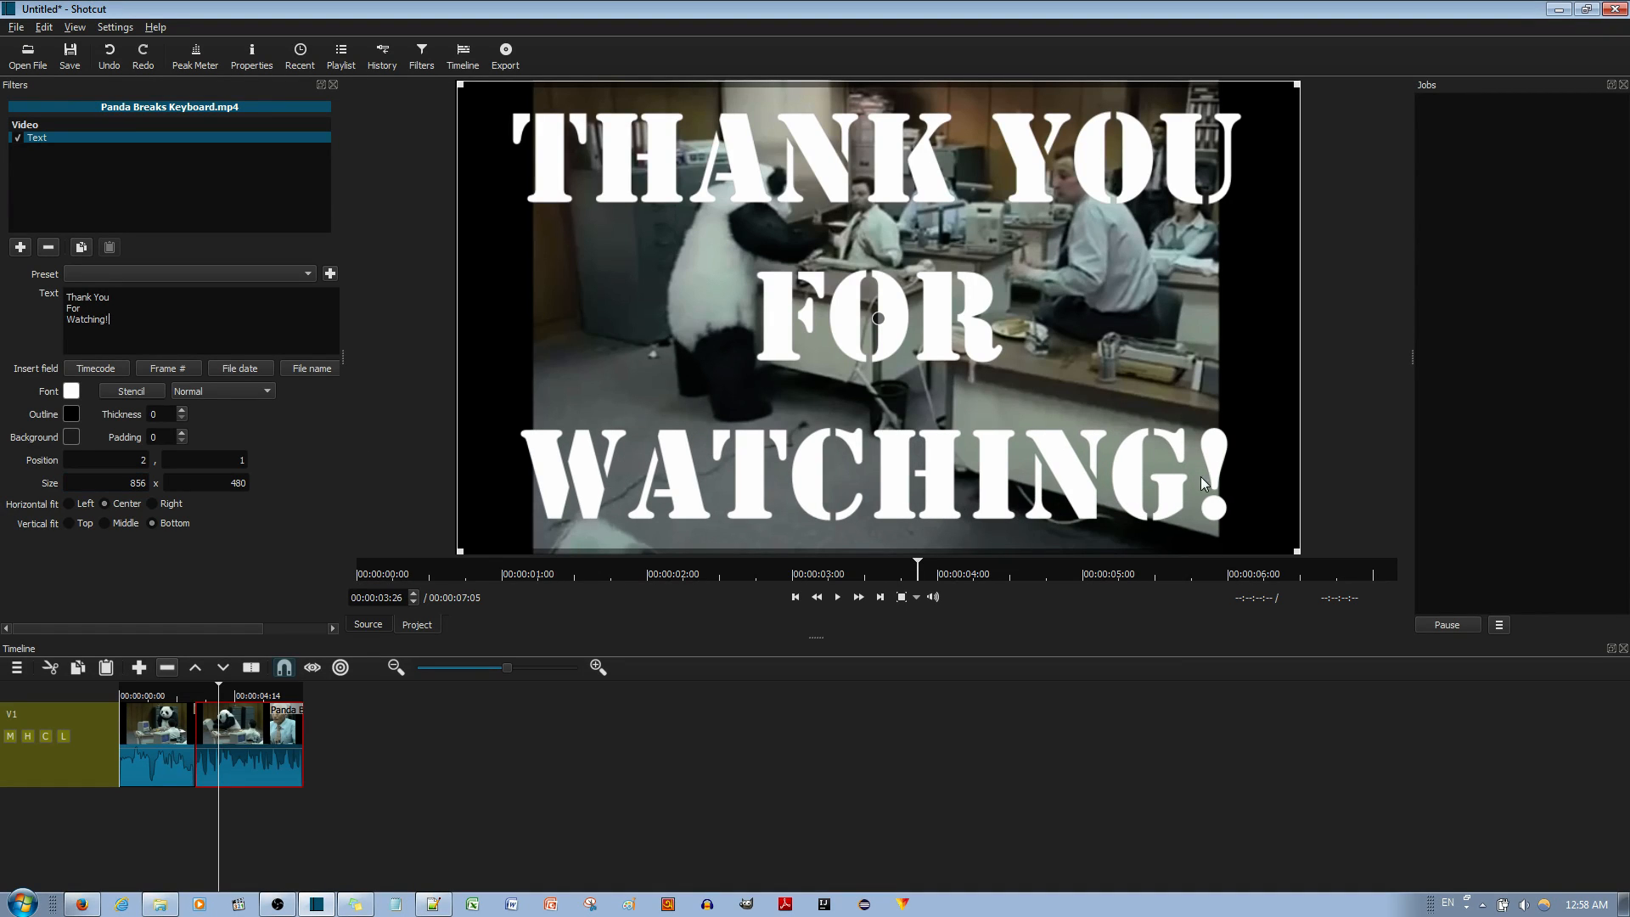
mouse_move(891, 335)
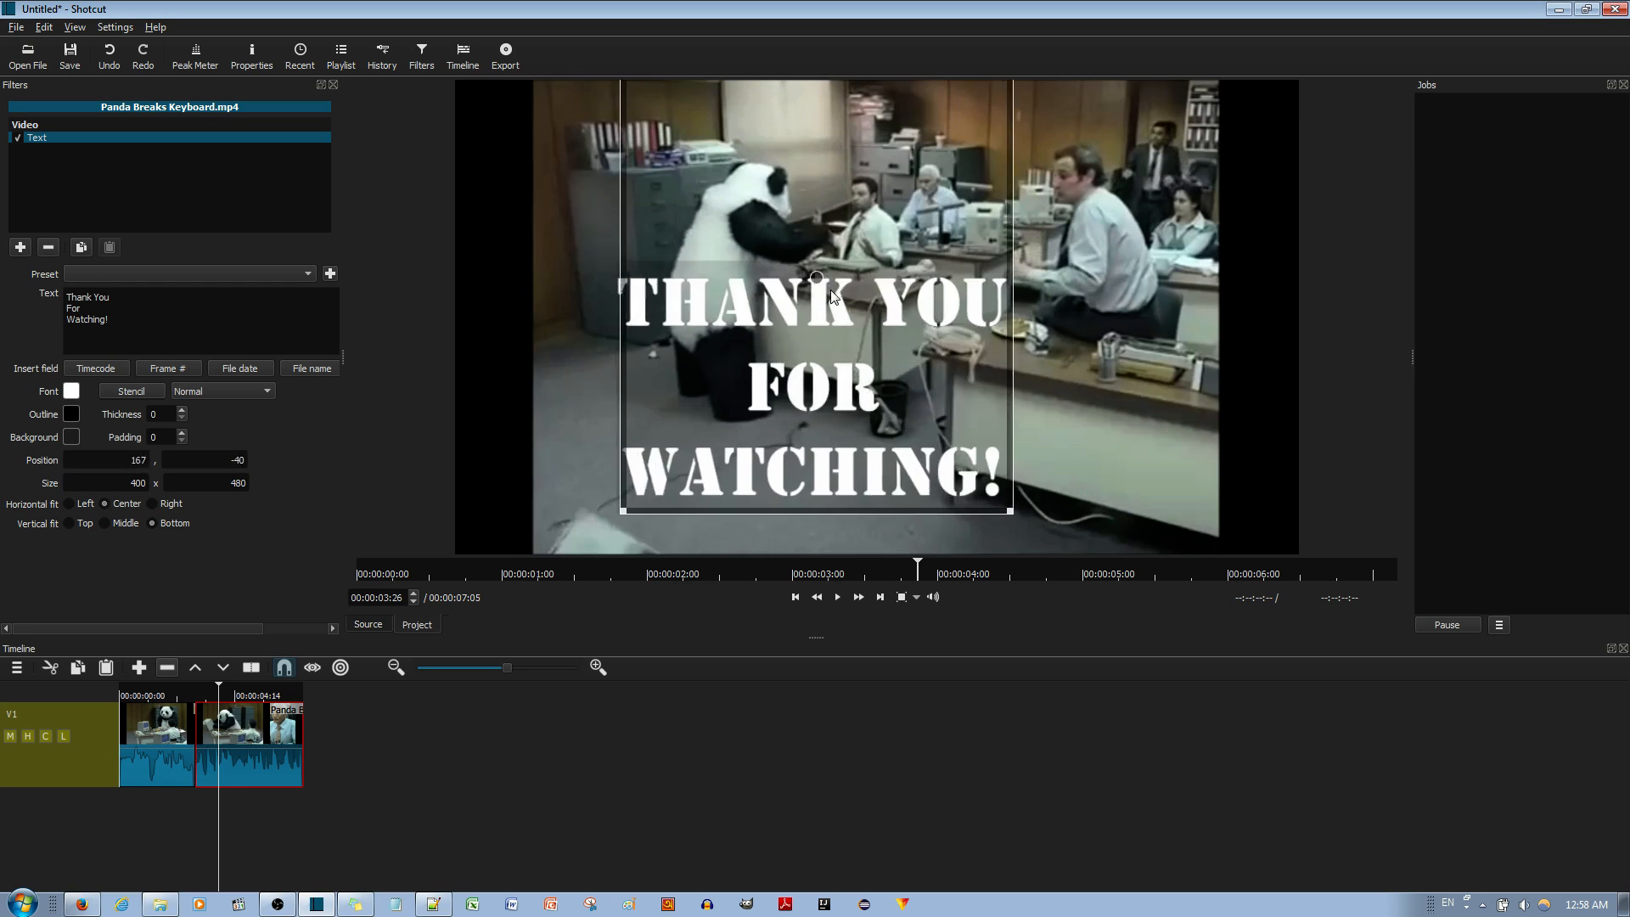
Move the caption box to the right edge, aligned Center horizontally and Middle vertically.
left_click_drag(815, 297, 1099, 98)
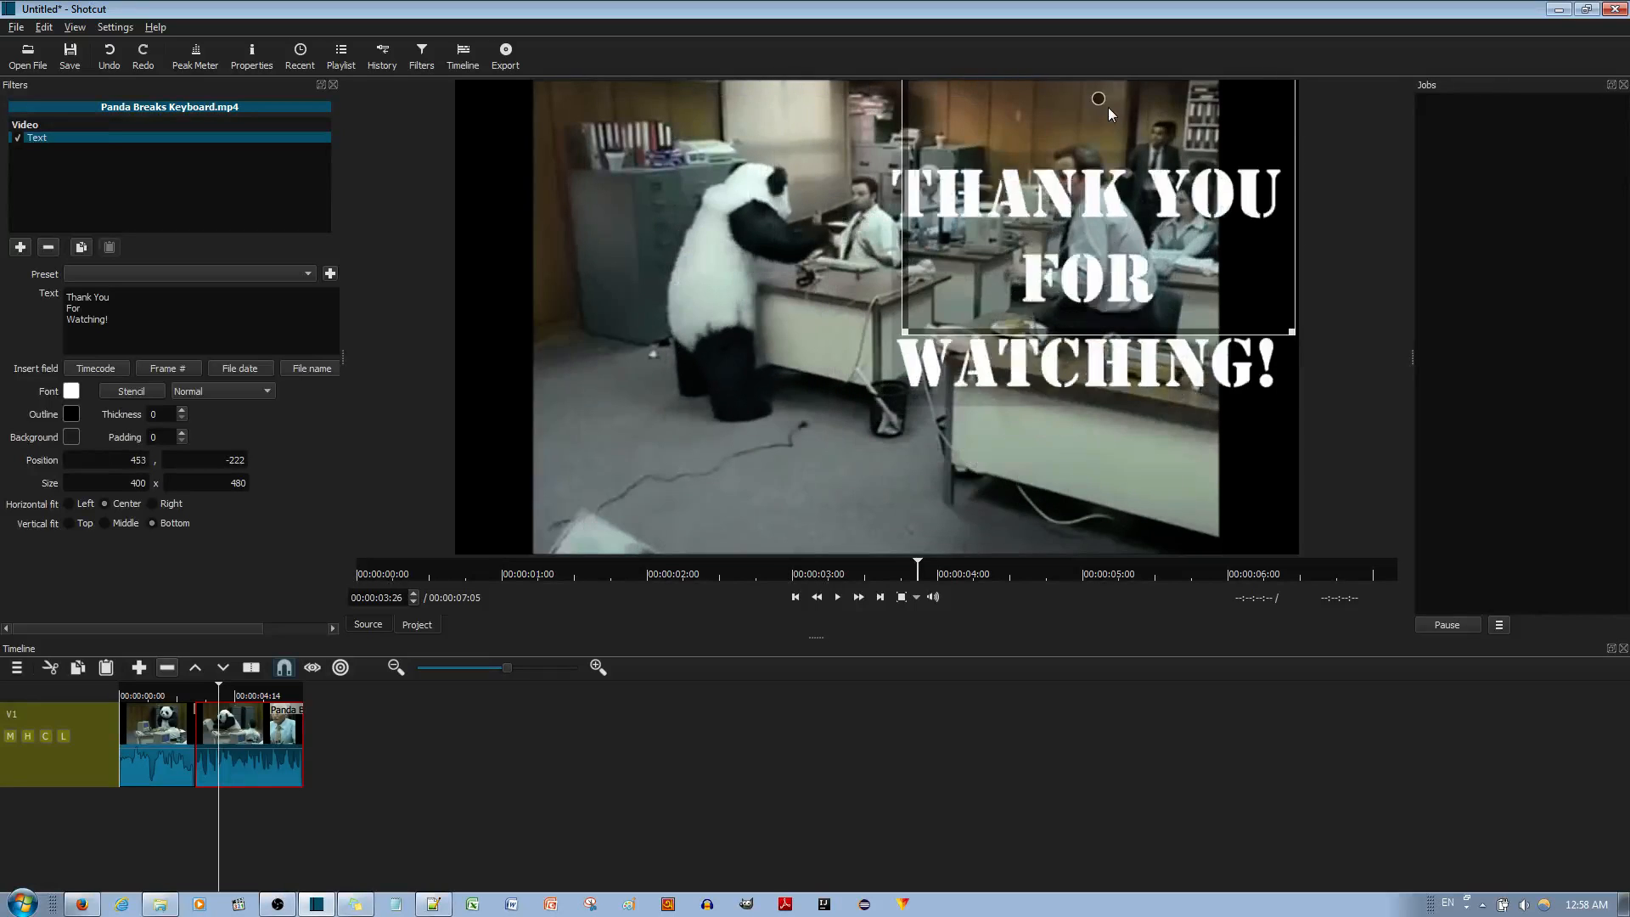
left_click_drag(1099, 99, 1093, 315)
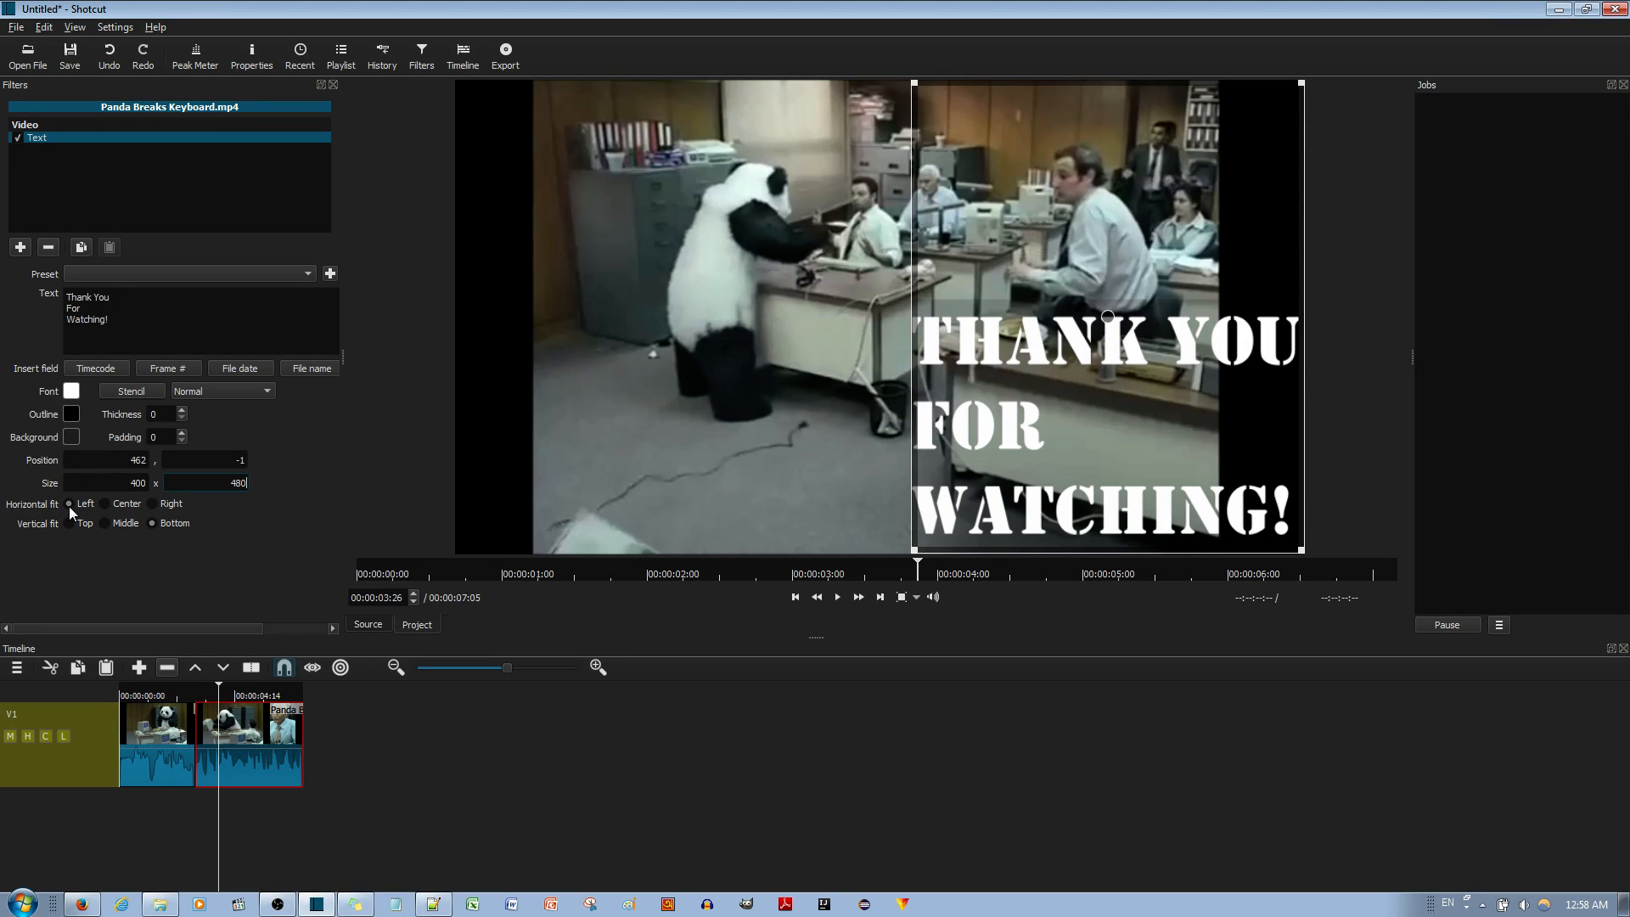
left_click(106, 503)
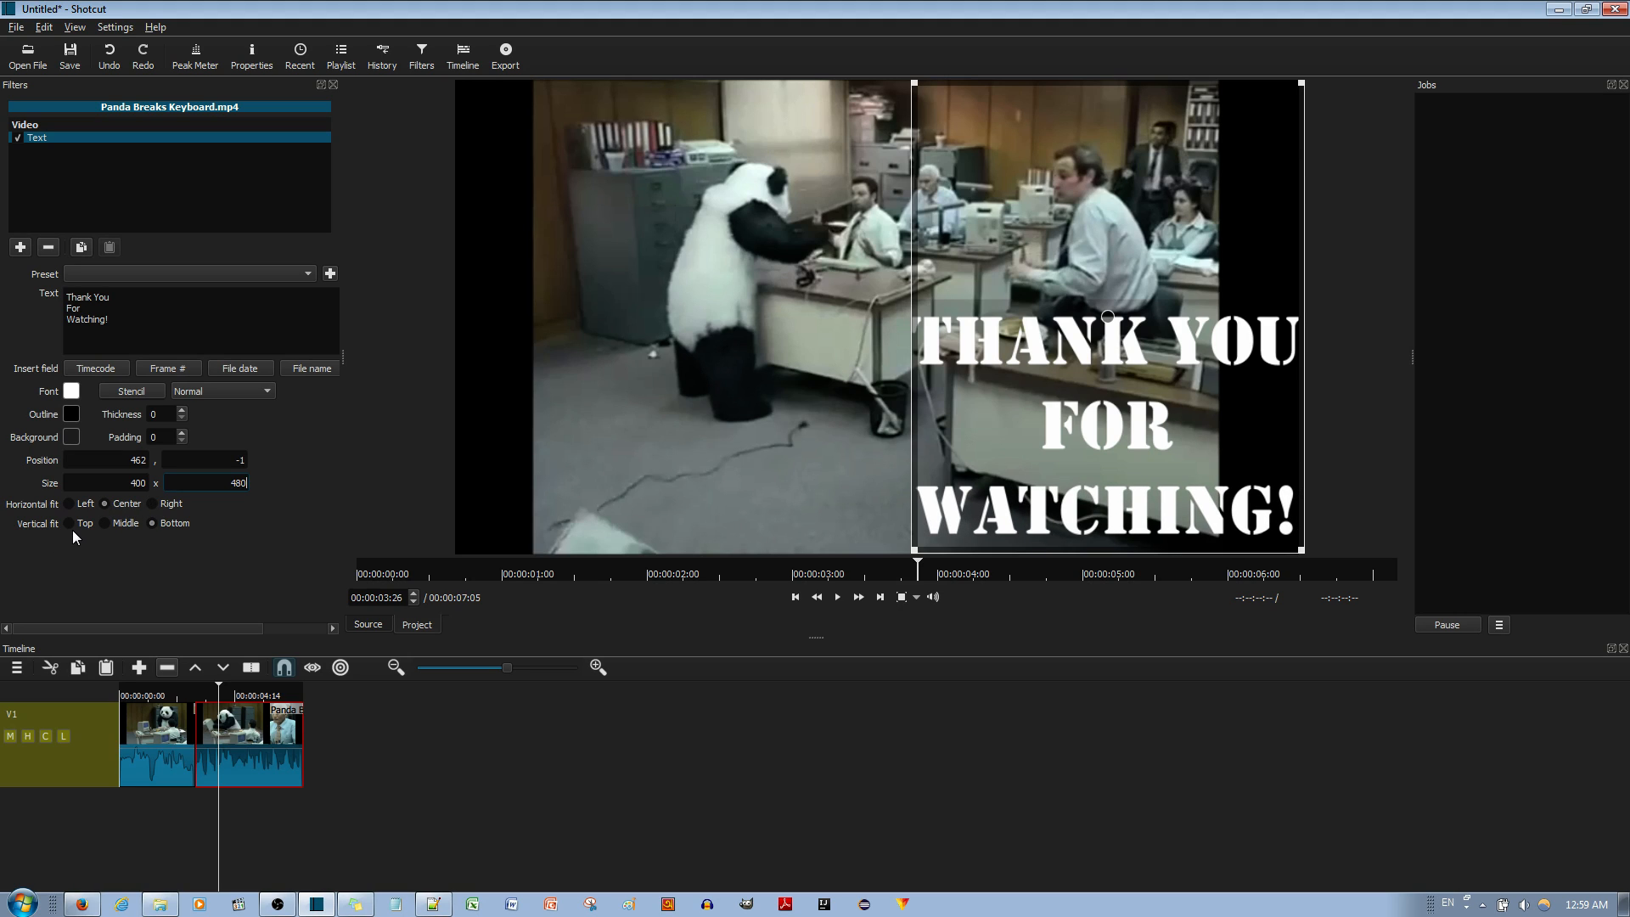
left_click(113, 523)
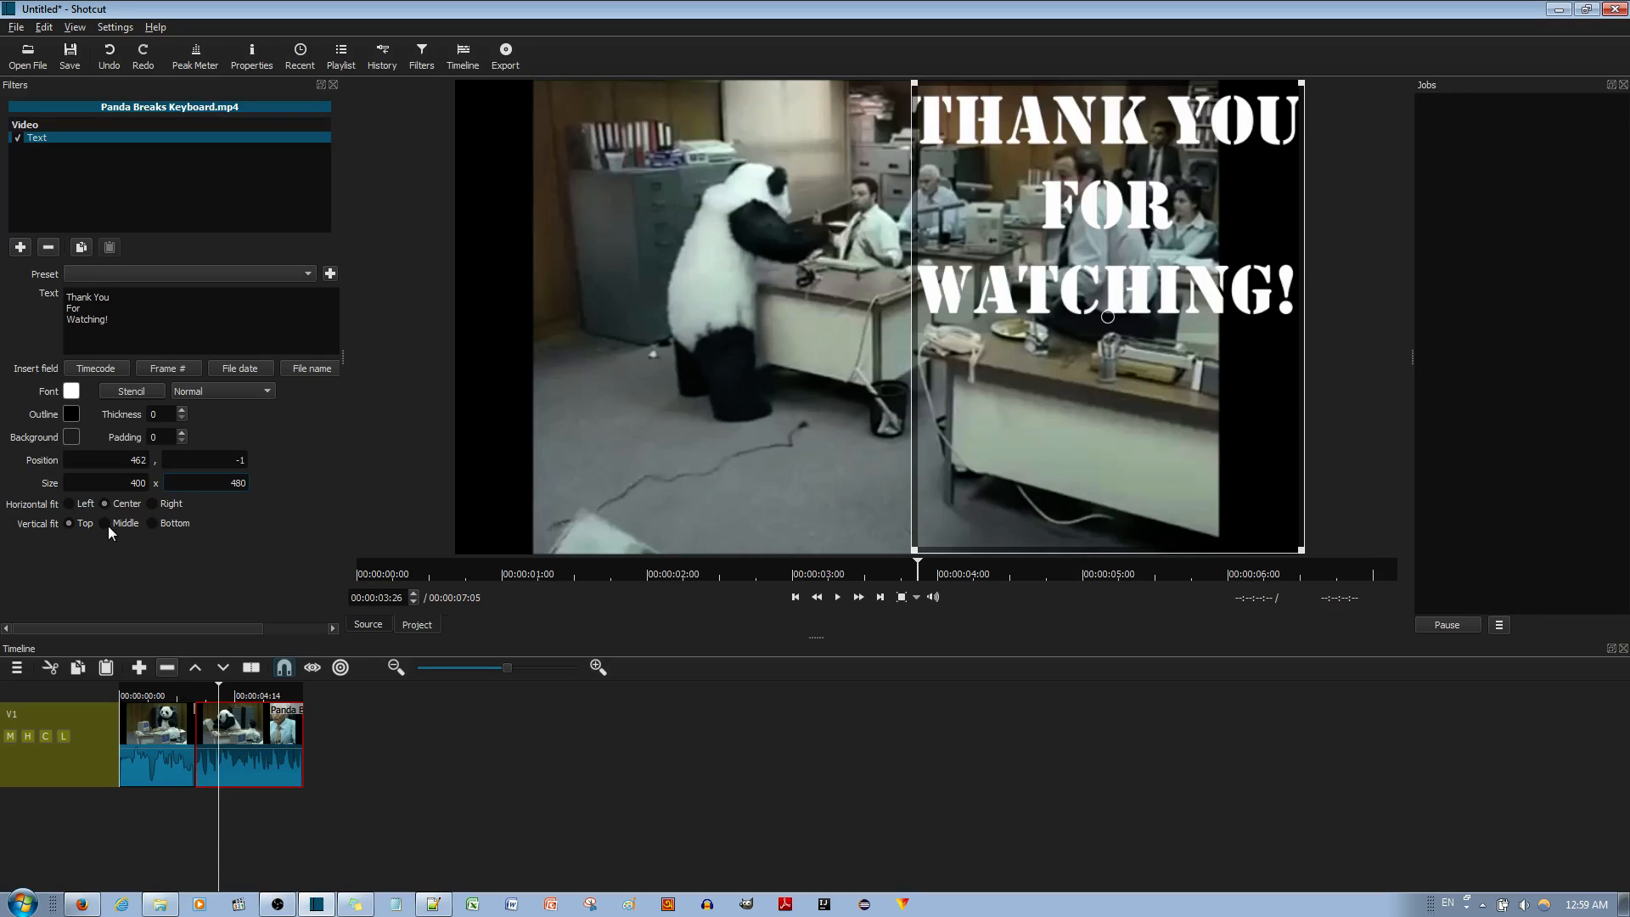
left_click(103, 523)
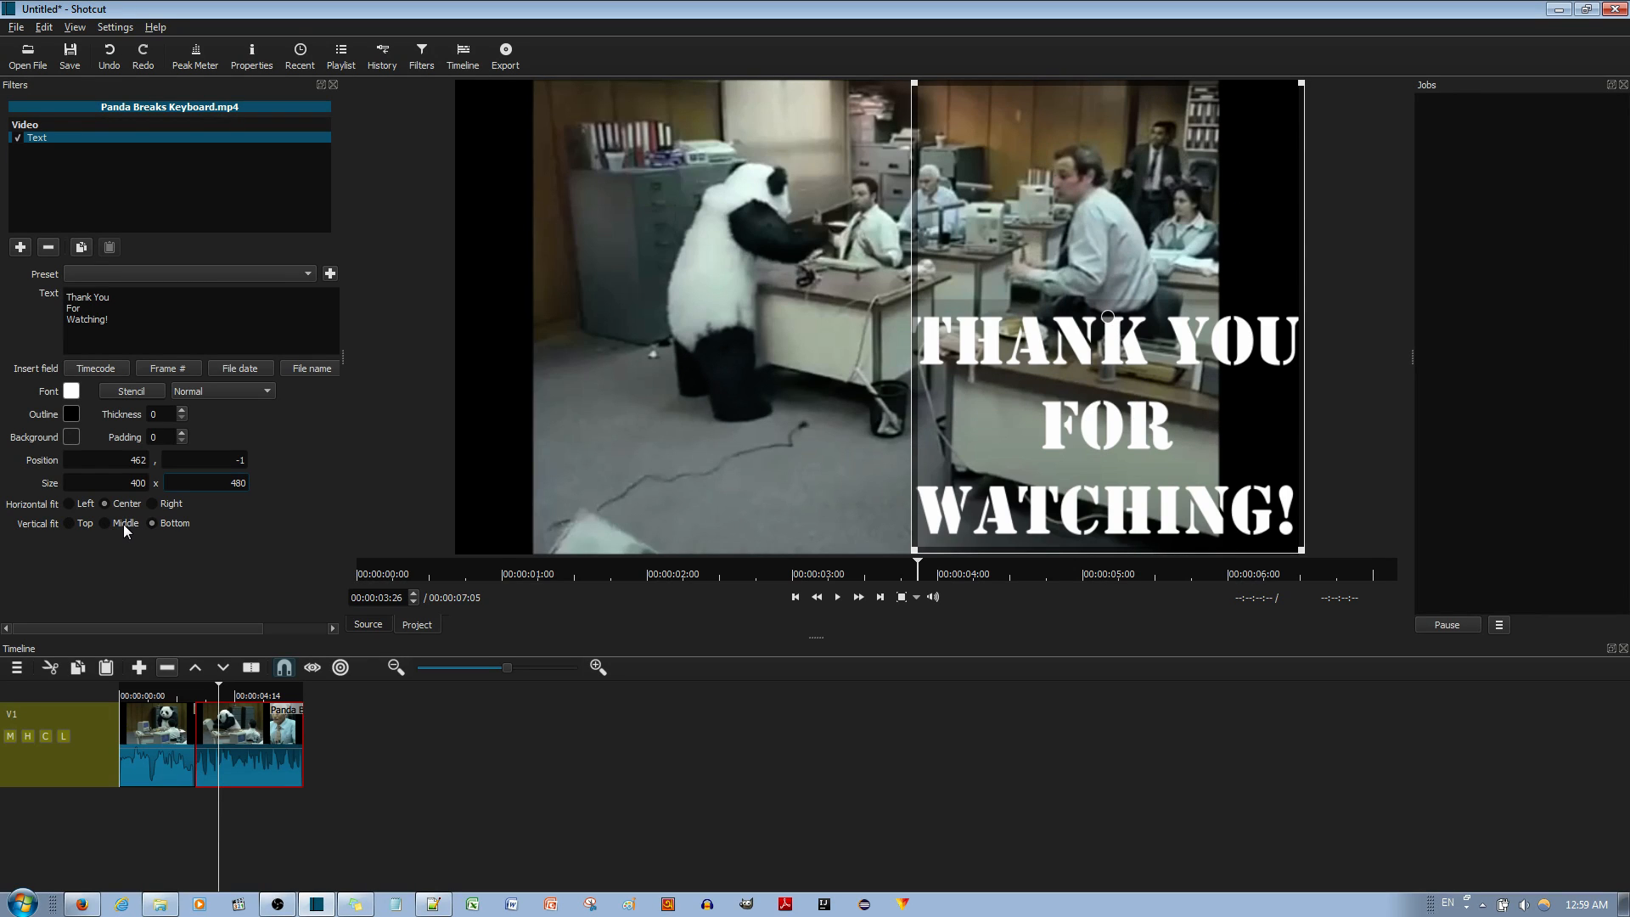
left_click(73, 523)
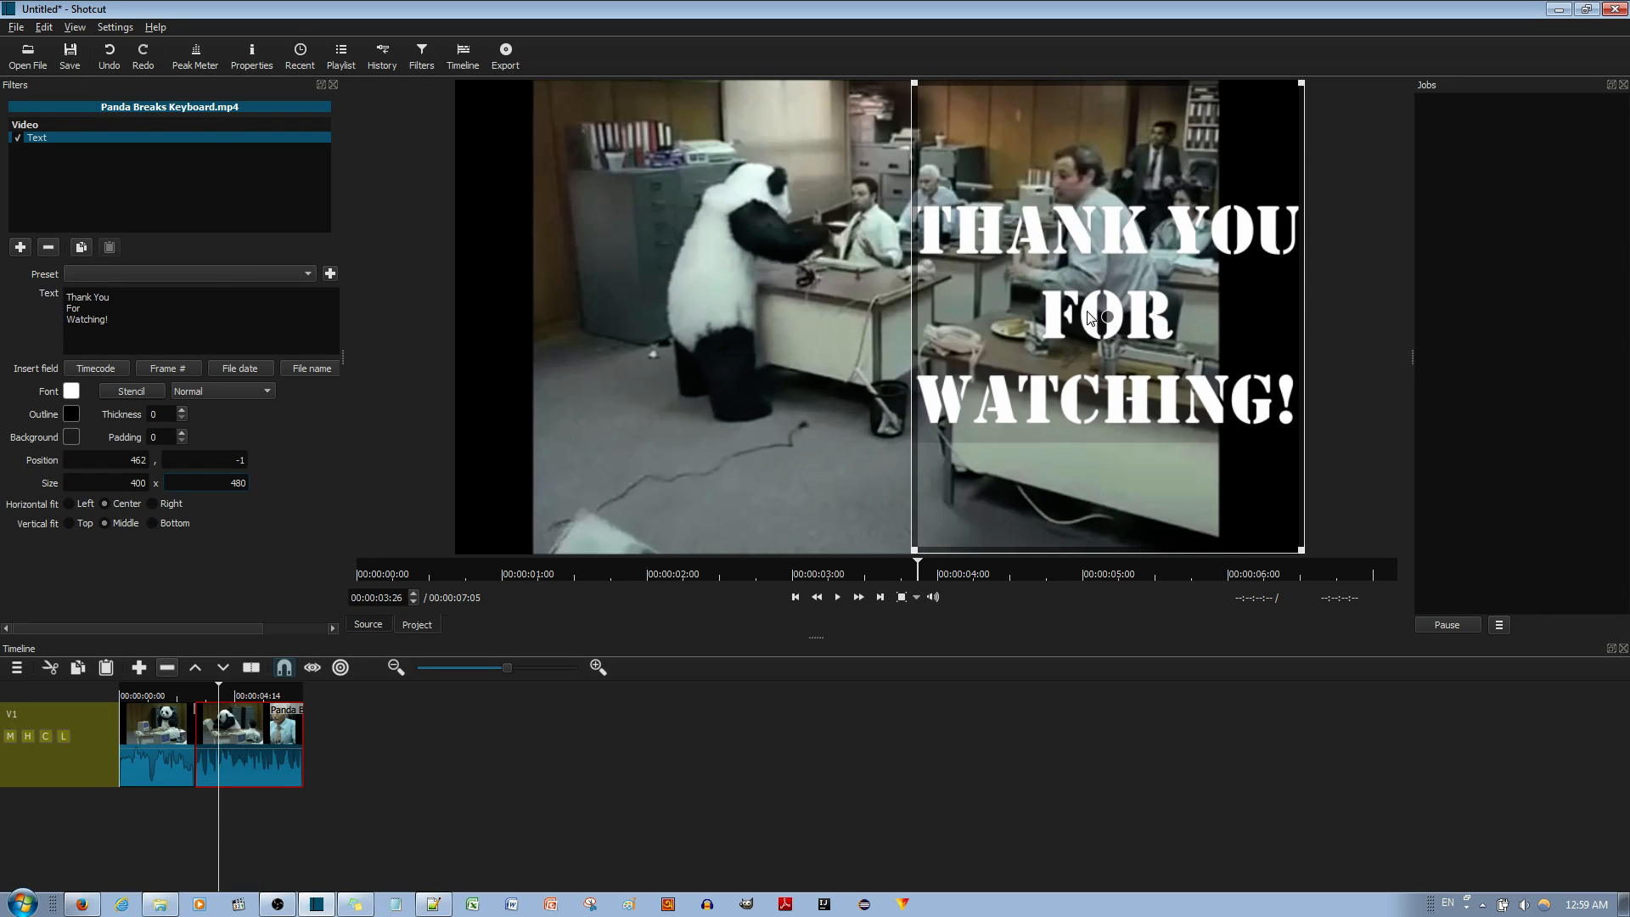
mouse_move(351, 546)
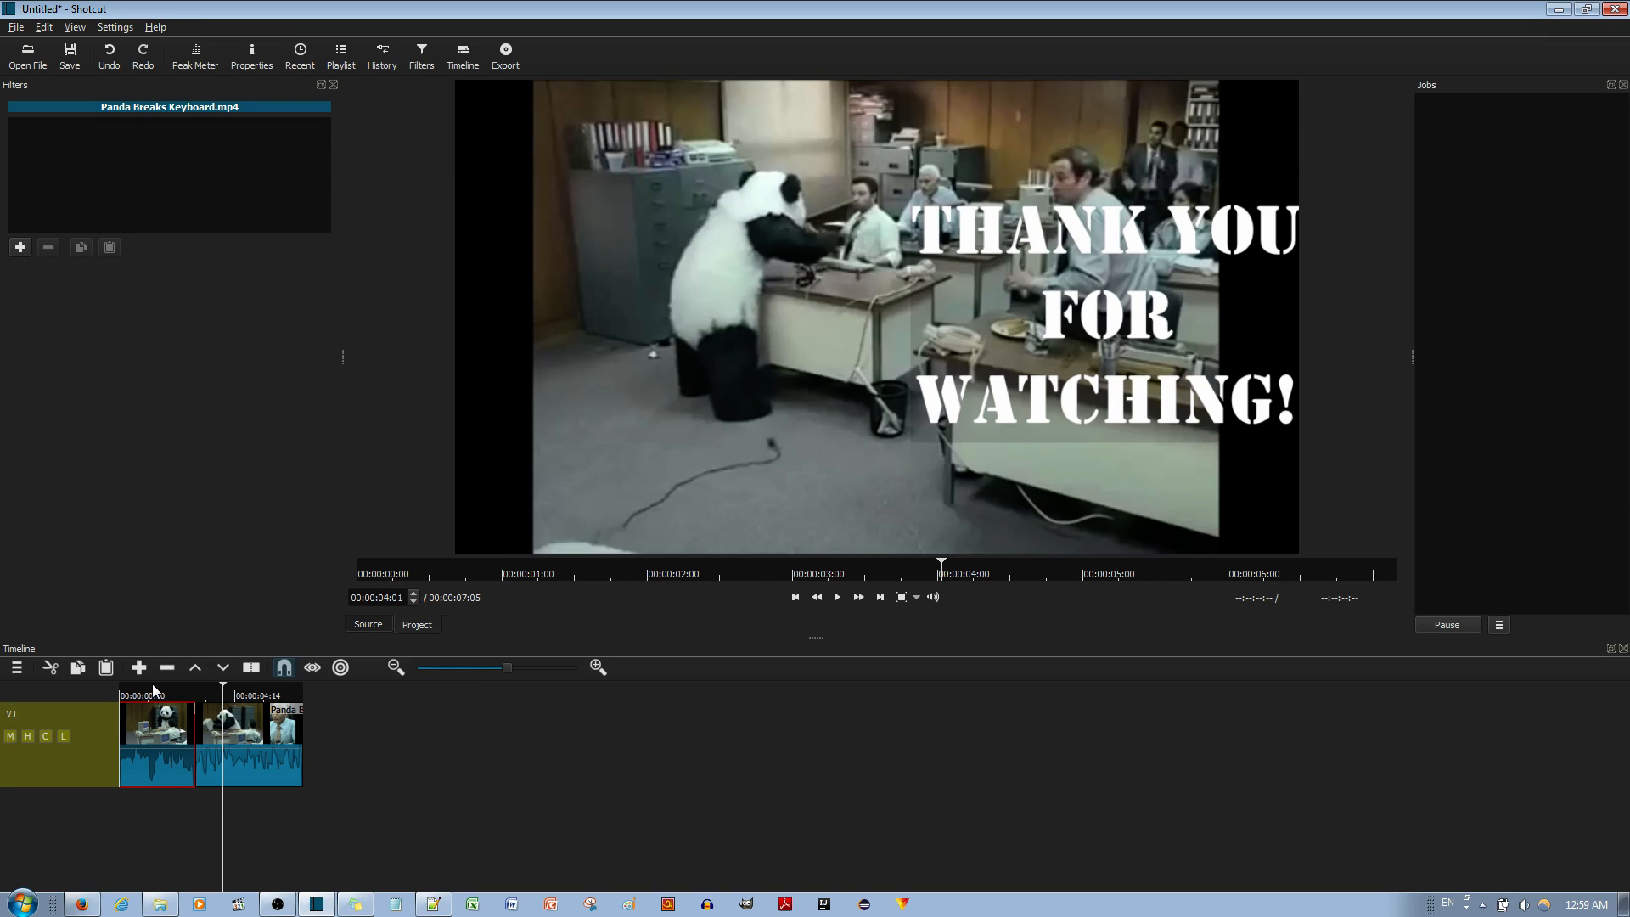
mouse_move(166, 667)
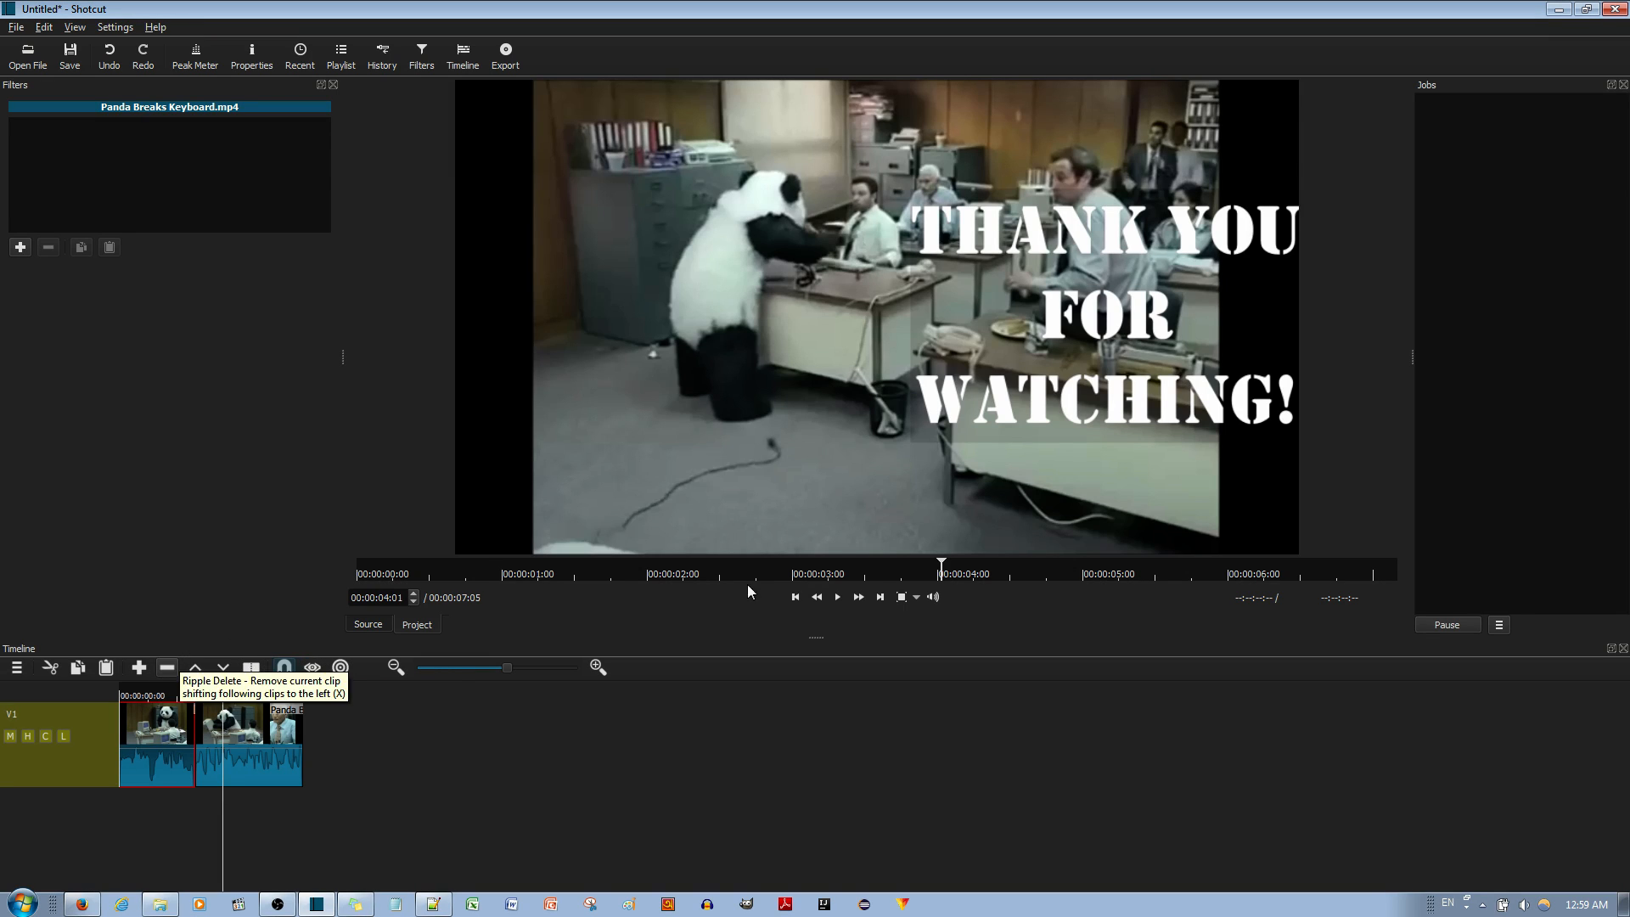